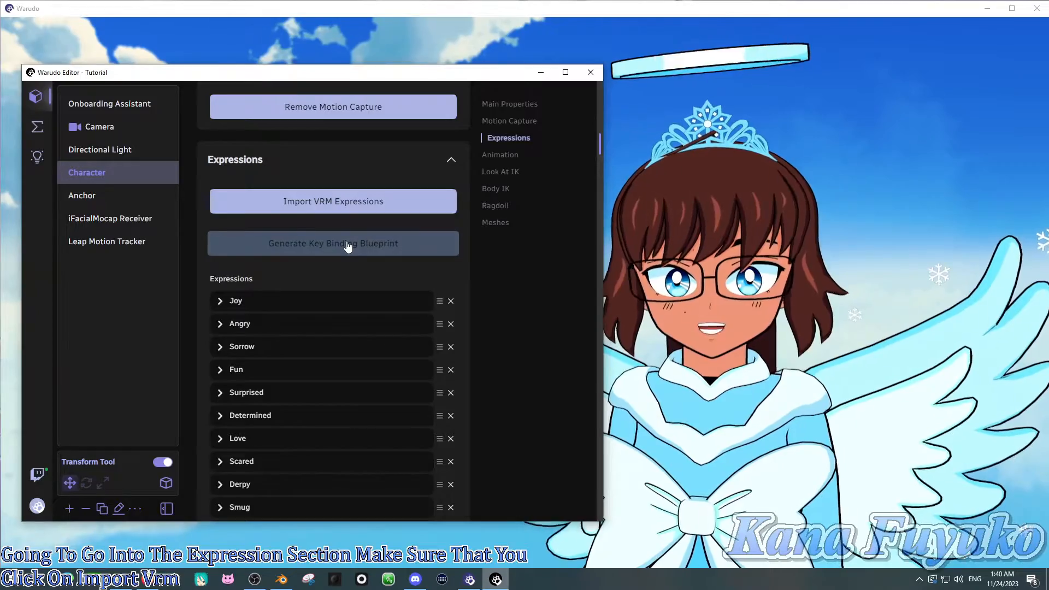
pyautogui.moveTo(322, 288)
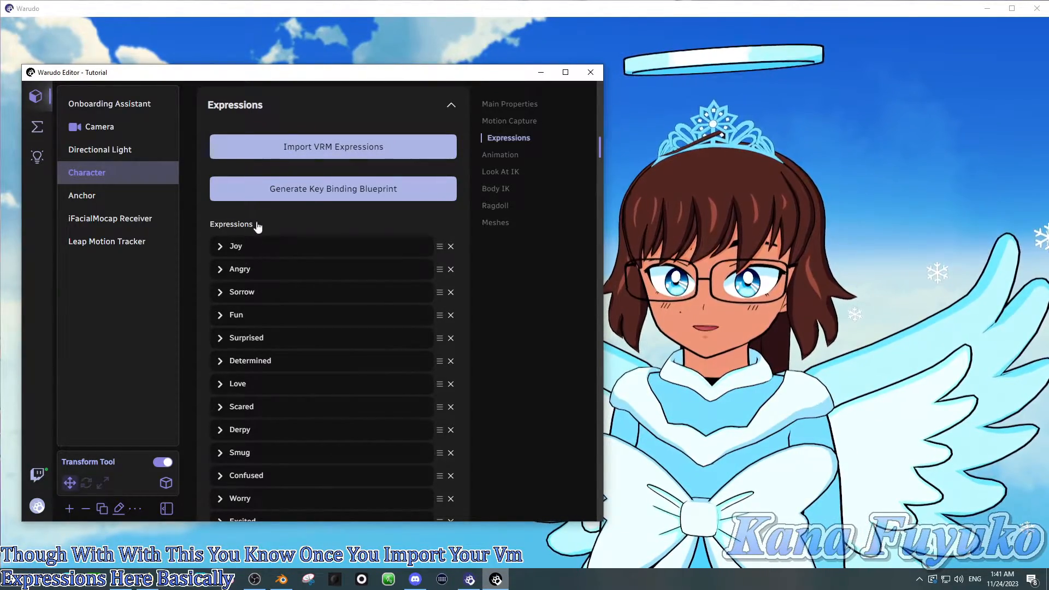
# Expand Joy in the character's imported Expressions list to show its settings
pyautogui.click(220, 245)
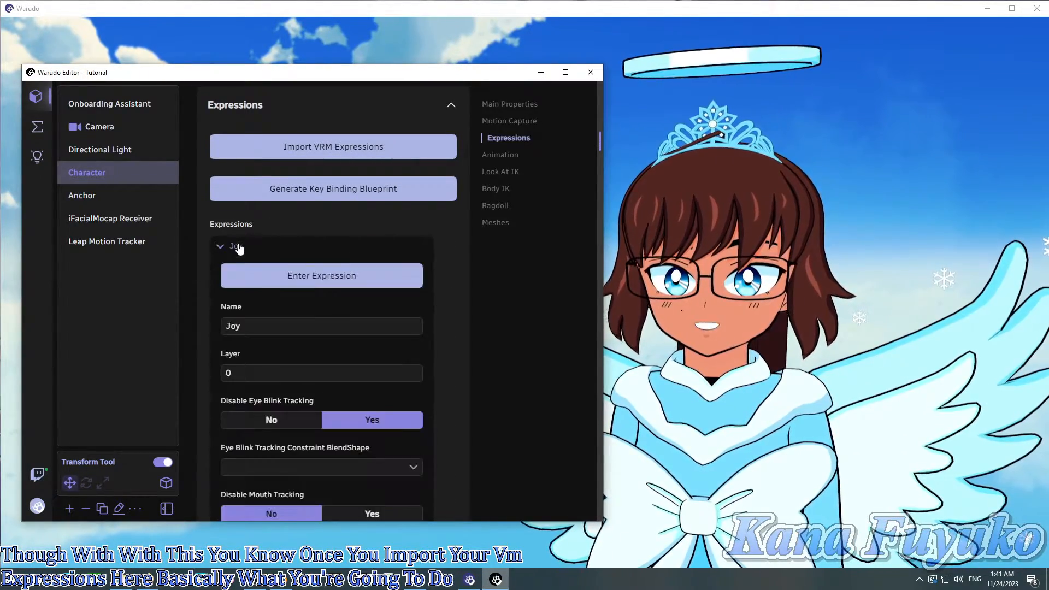
# Collapse Joy so the list extends past Excited to N and SIL
pyautogui.click(220, 247)
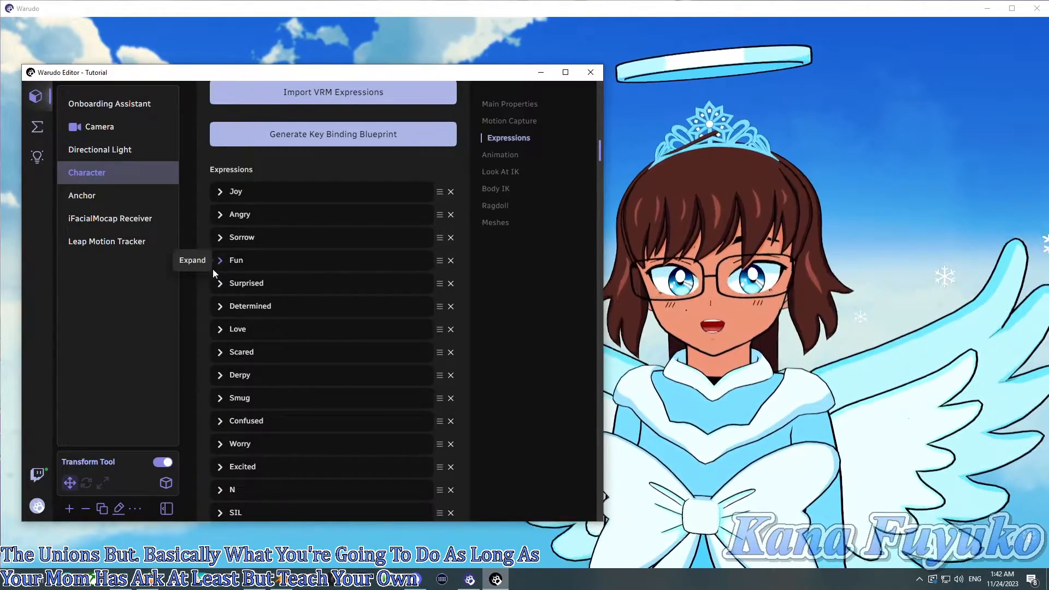
pyautogui.moveTo(193, 265)
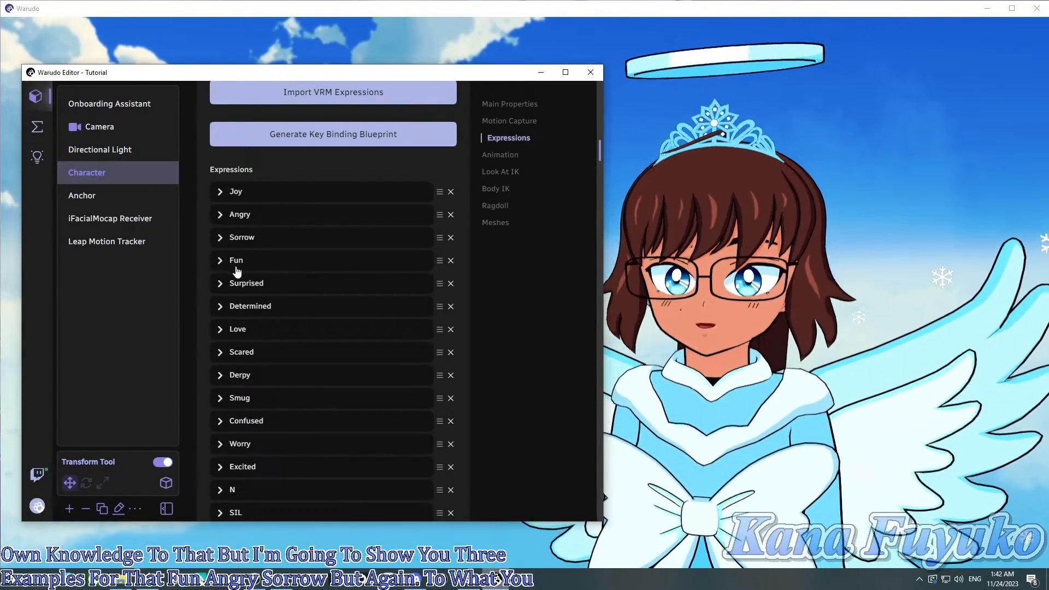
# Give Fun a trigger with mouthSmileLeft and mouthSmileRight conditions on the Kana_Fuyuko mesh
pyautogui.click(236, 259)
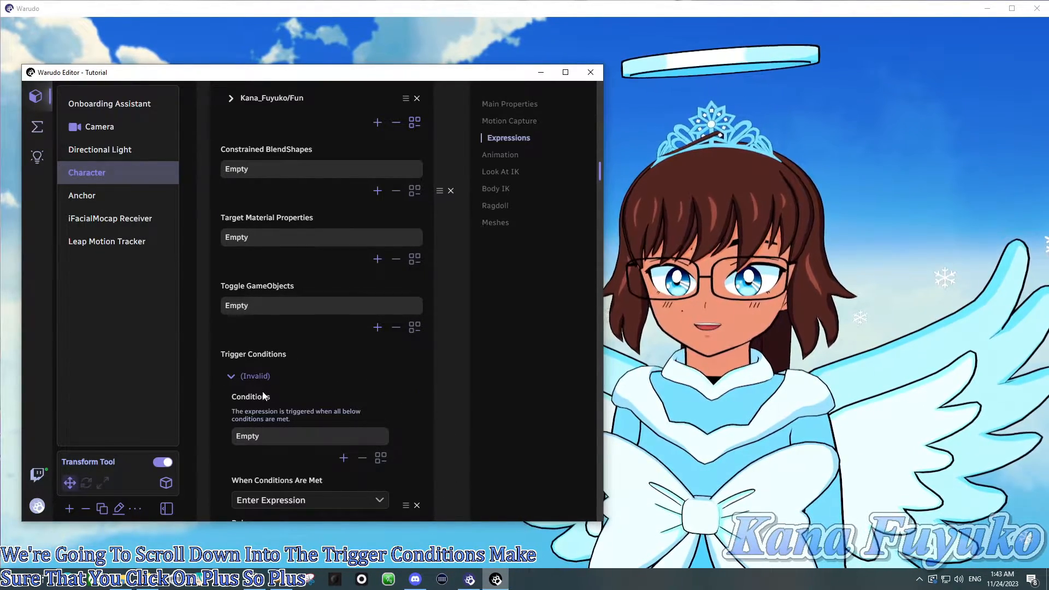
pyautogui.scroll(-3)
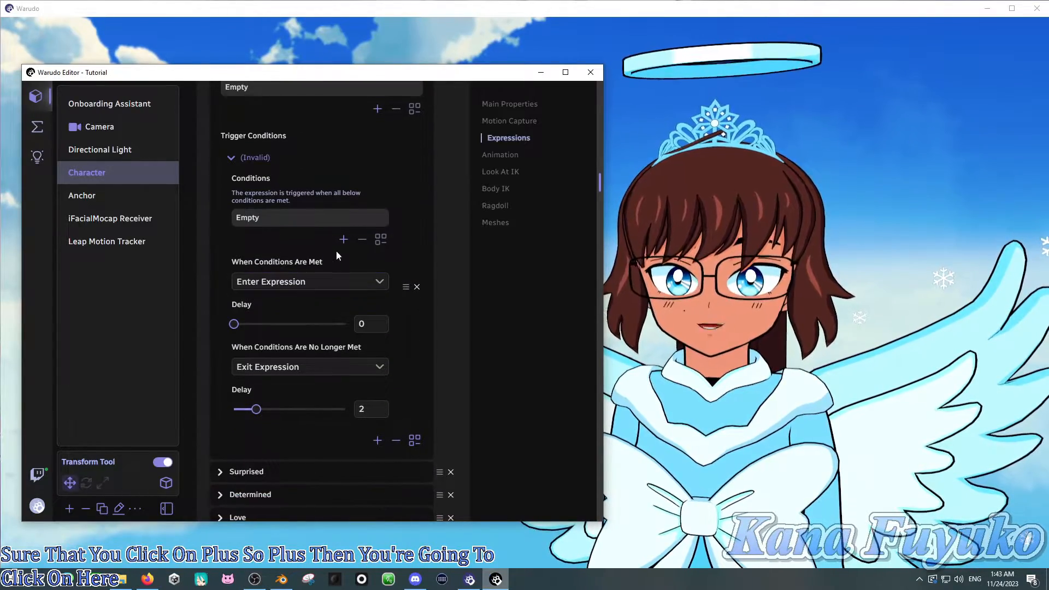
pyautogui.click(343, 239)
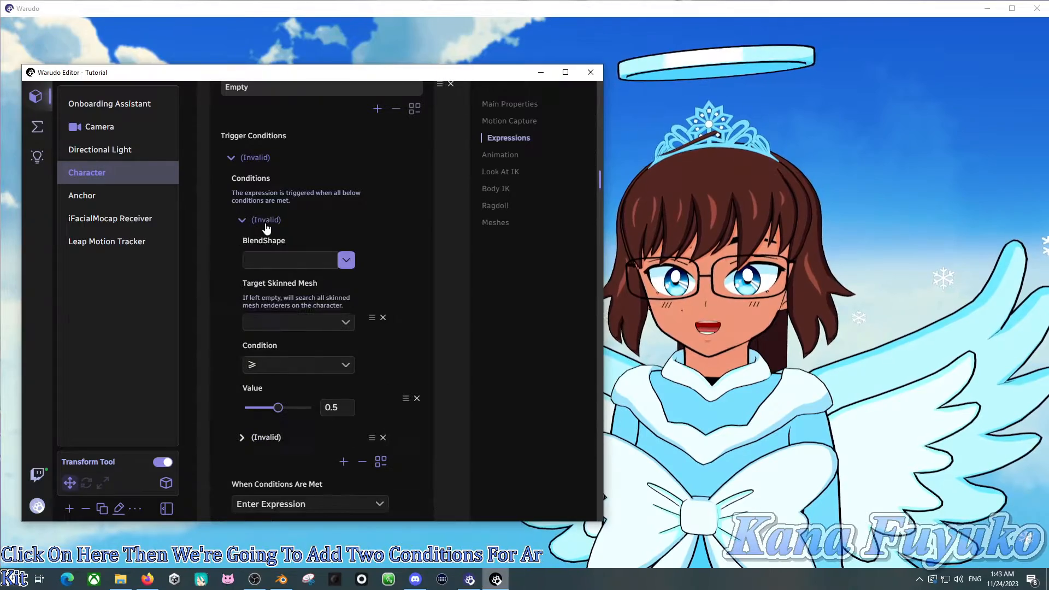
pyautogui.click(290, 260)
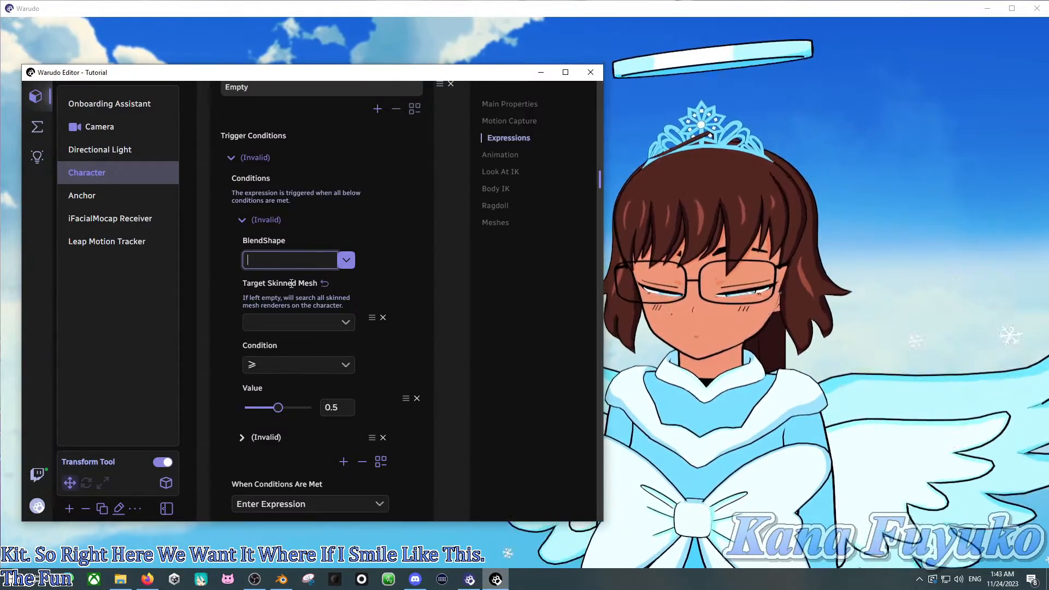
pyautogui.write('mouthSmileLeft')
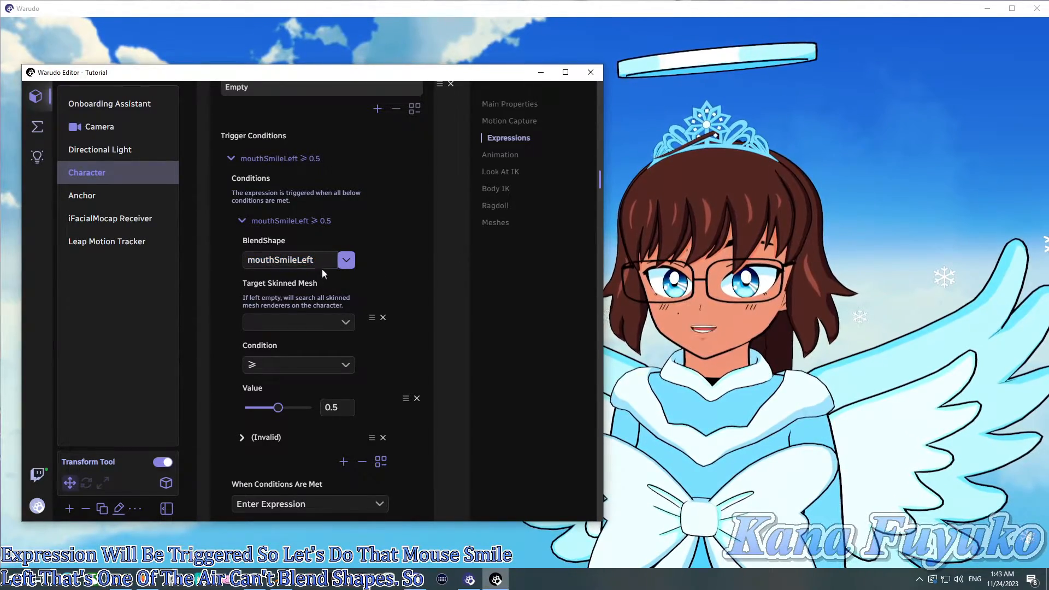
pyautogui.click(298, 322)
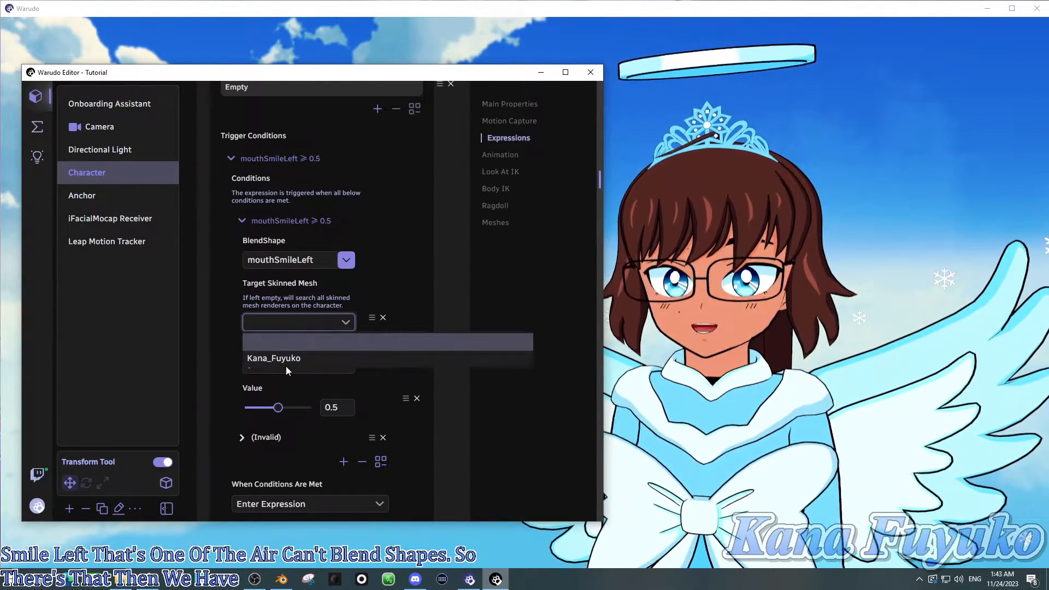
pyautogui.click(273, 358)
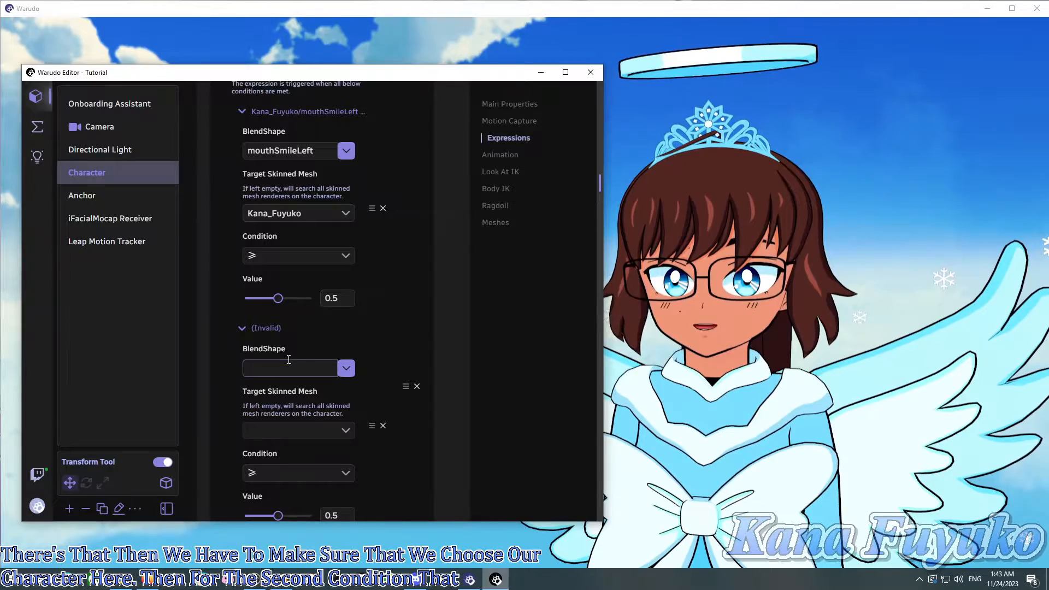
pyautogui.write('mouthSmileLeft')
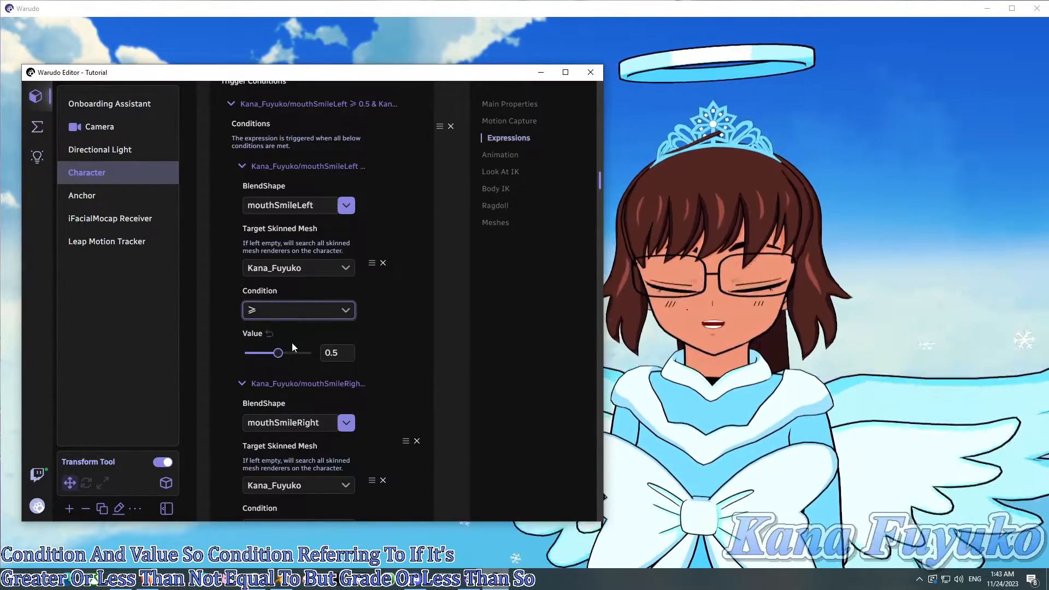
# Keep the first smile condition at ≥ 0.5 and collapse both condition entries
pyautogui.click(337, 353)
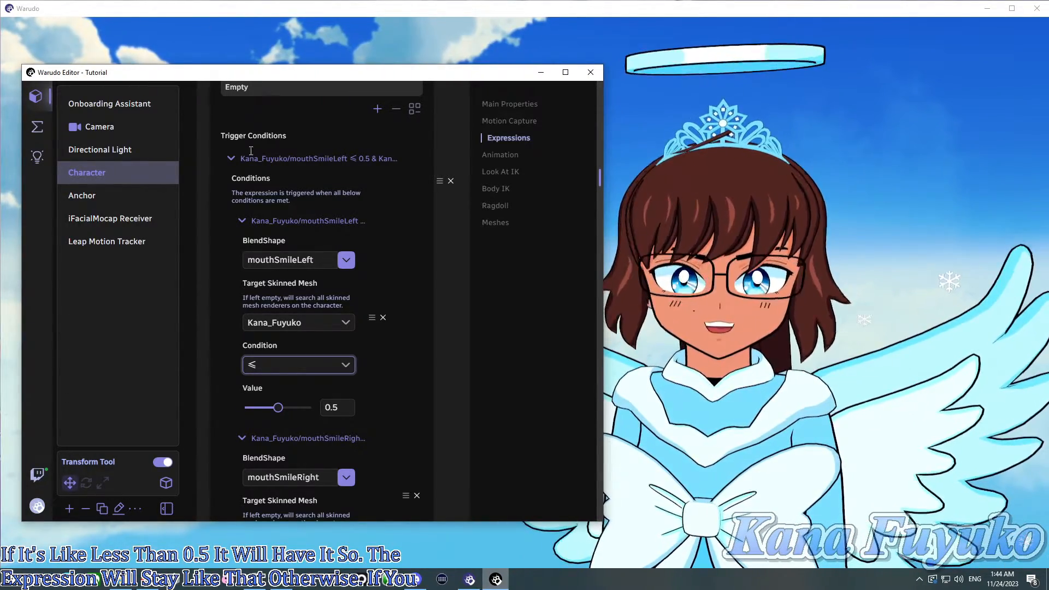
pyautogui.click(299, 364)
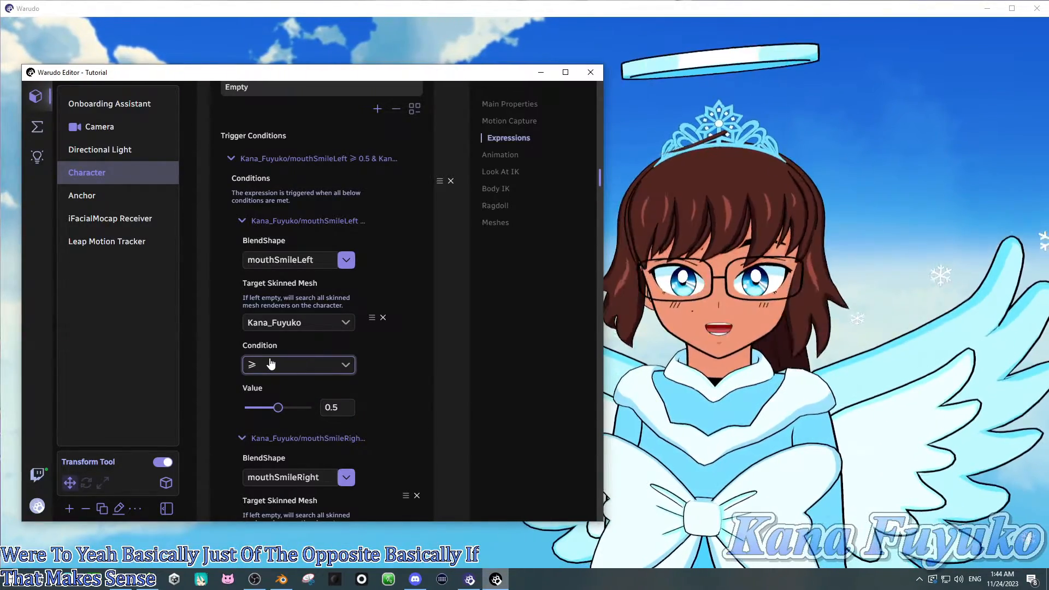
pyautogui.click(298, 364)
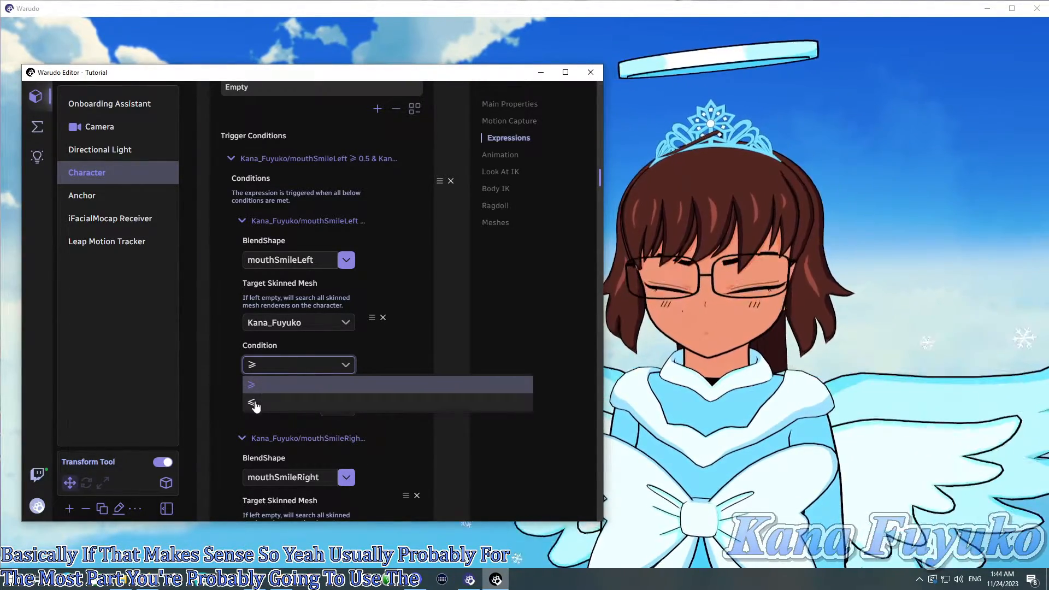
pyautogui.click(254, 384)
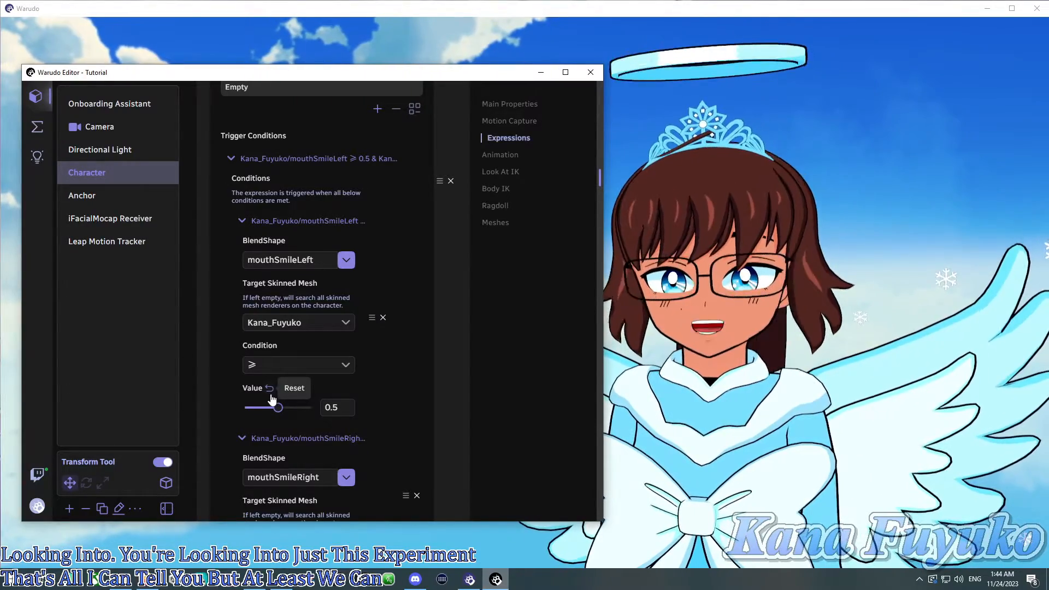
pyautogui.scroll(-3)
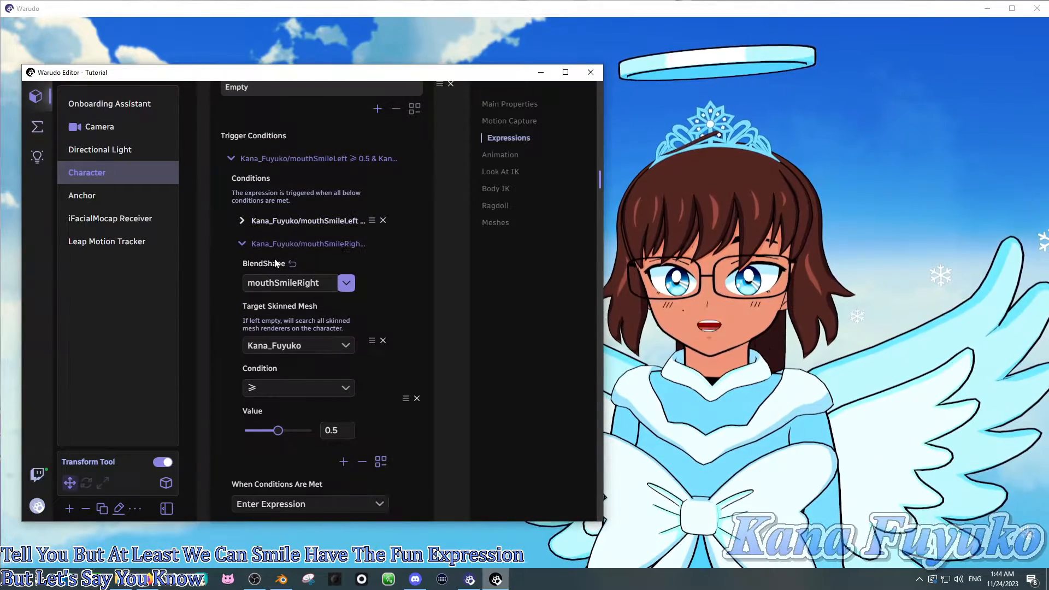
pyautogui.click(242, 244)
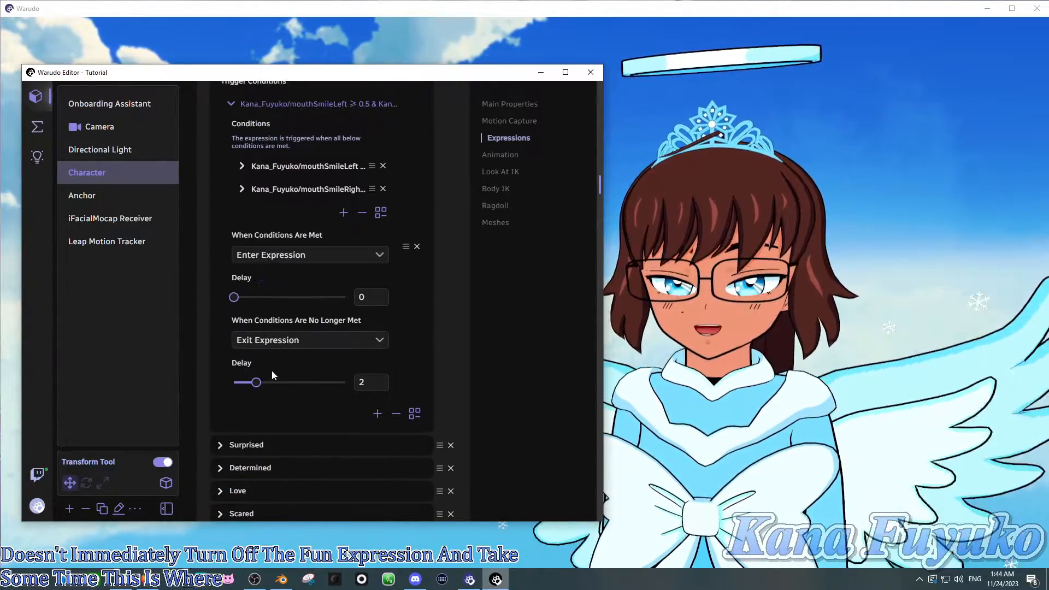
# Set Fun's entry delay to 0.1 and exit delay to 0, keeping Exit Expression
pyautogui.moveTo(234, 297); pyautogui.dragTo(236, 298)
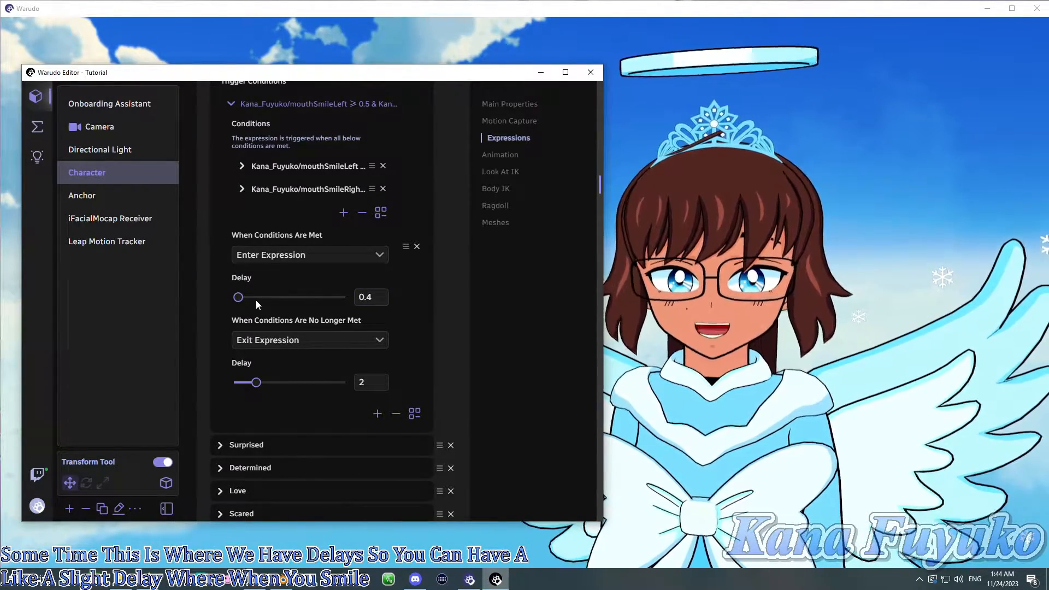
pyautogui.moveTo(238, 296); pyautogui.dragTo(241, 297)
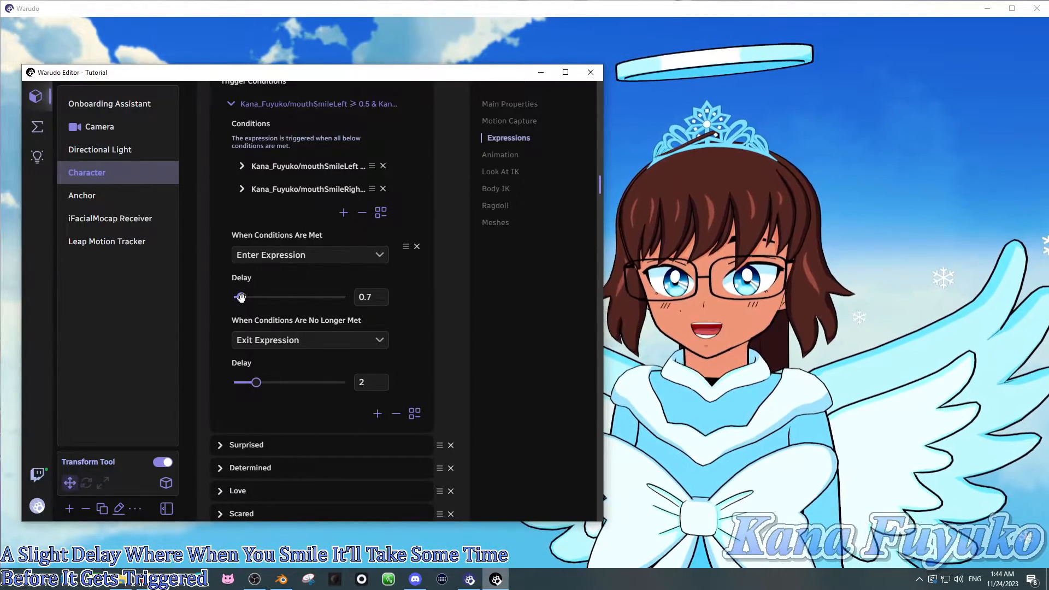
pyautogui.click(310, 254)
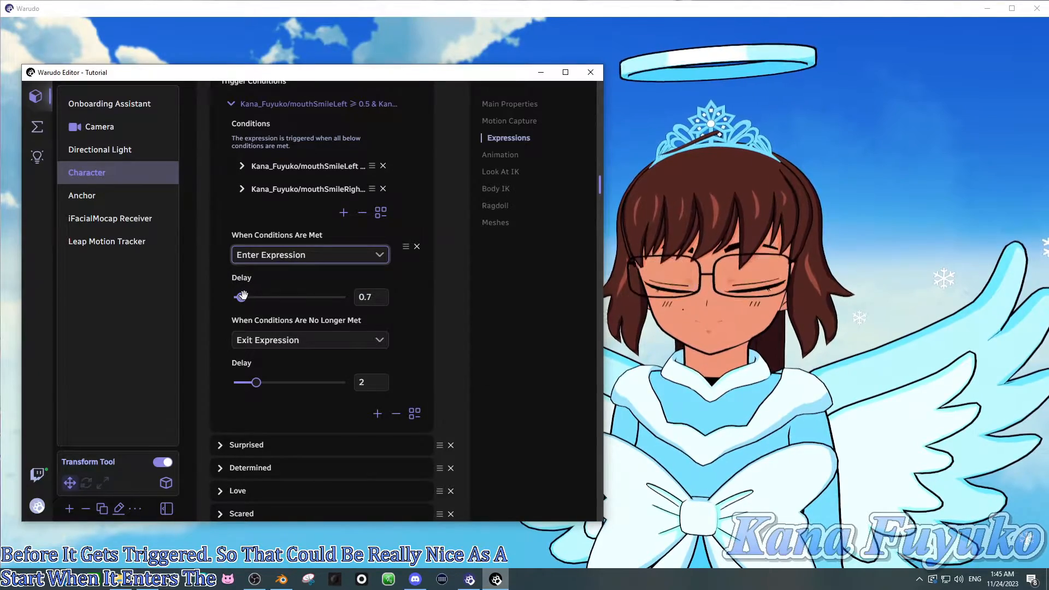
pyautogui.moveTo(242, 296); pyautogui.dragTo(235, 297)
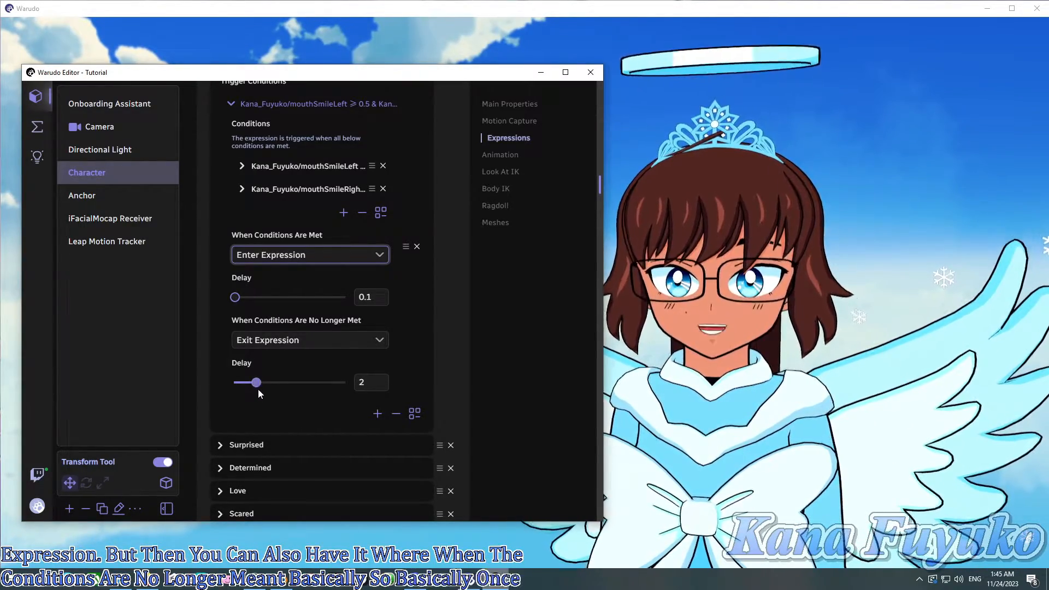
pyautogui.moveTo(253, 382); pyautogui.dragTo(234, 383)
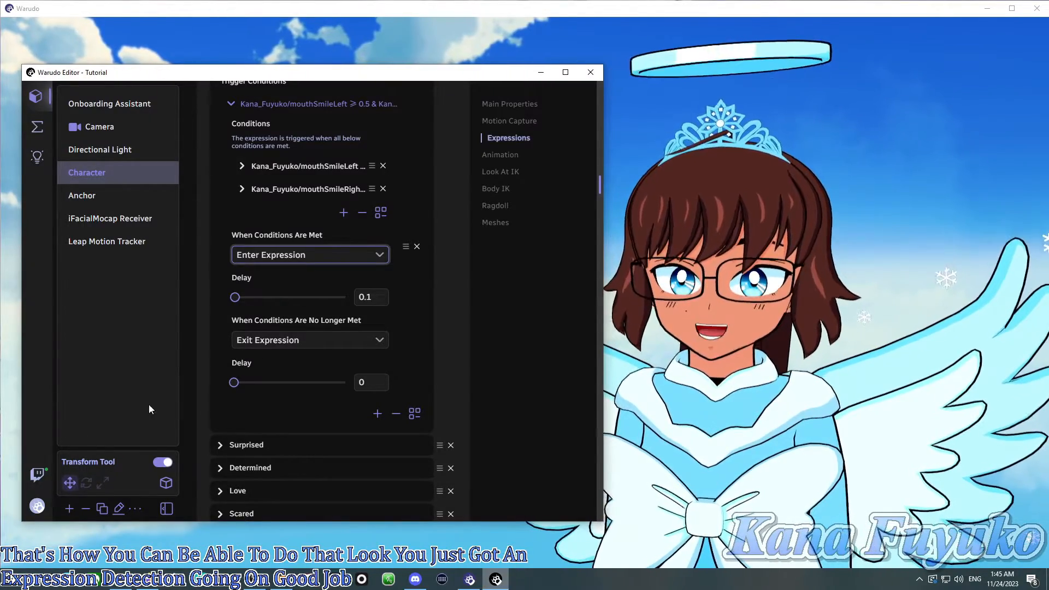
pyautogui.click(310, 340)
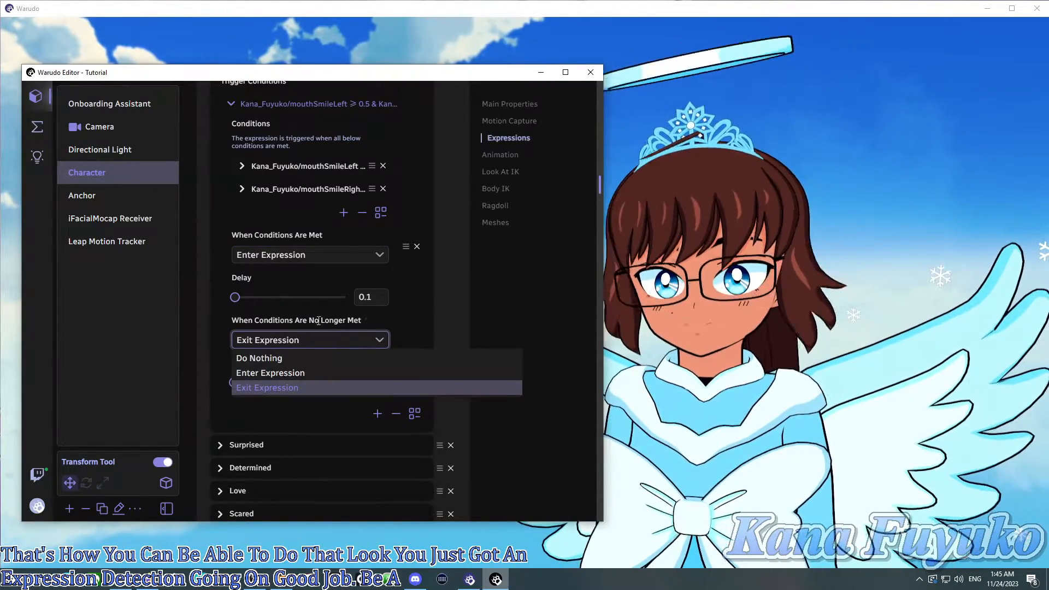
pyautogui.click(266, 388)
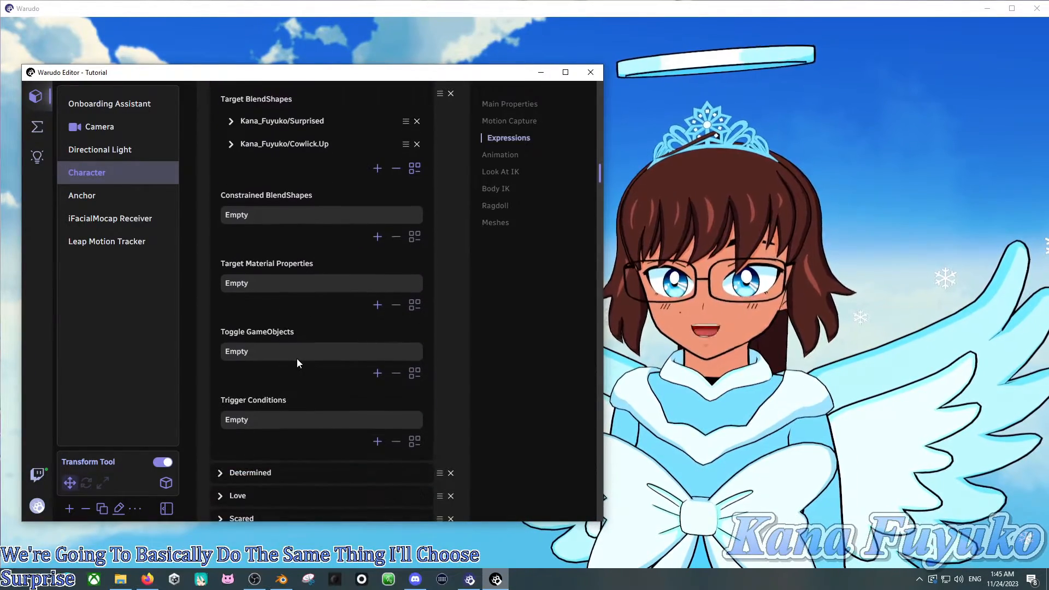
# Add a trigger to Surprised, delete the extra Invalid entry, and expand the remaining one
pyautogui.click(376, 442)
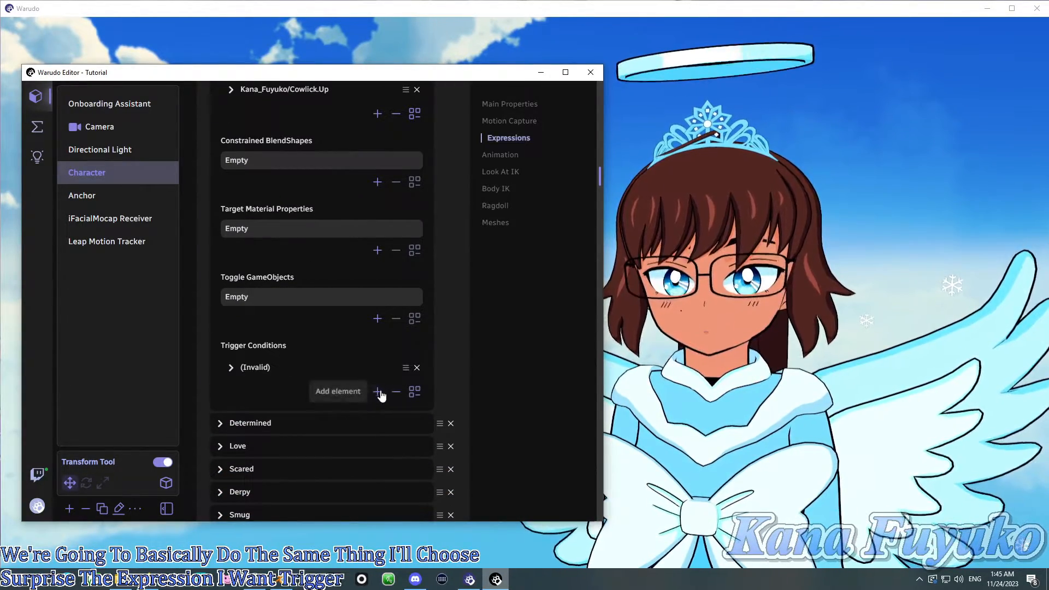
pyautogui.click(378, 391)
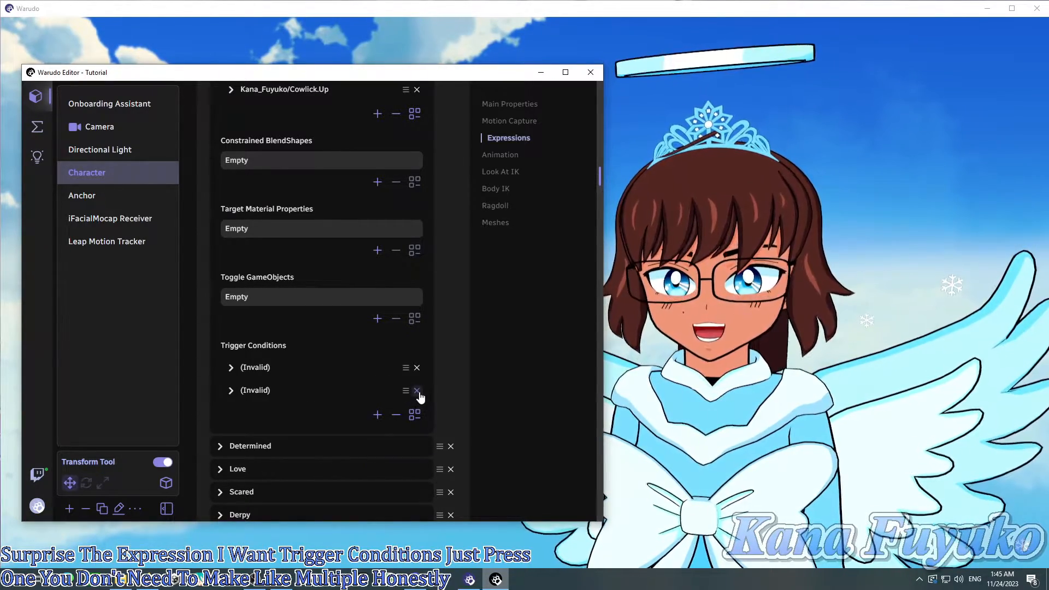
pyautogui.click(415, 391)
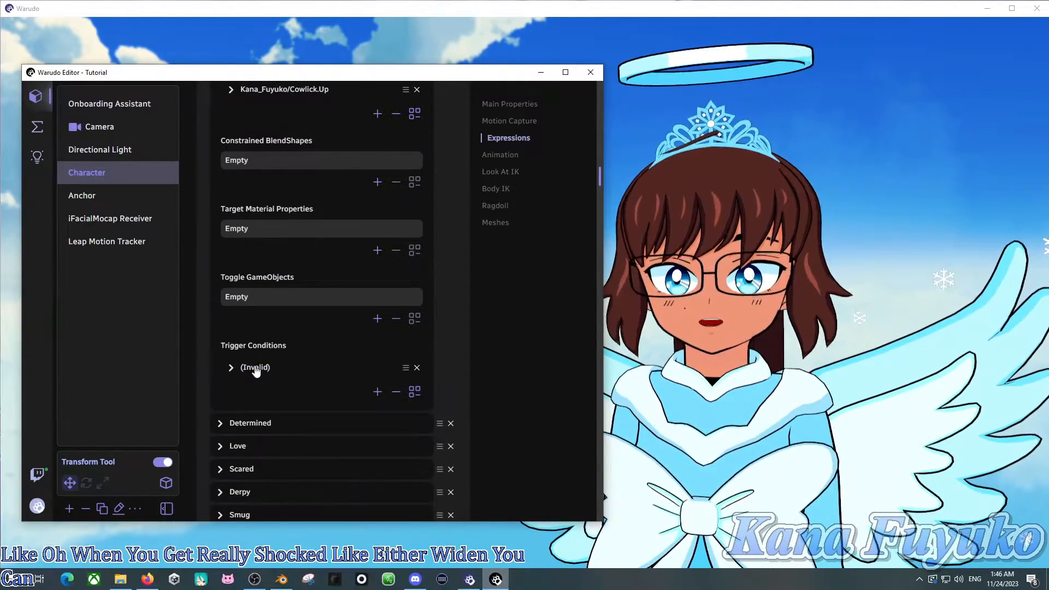
pyautogui.click(231, 367)
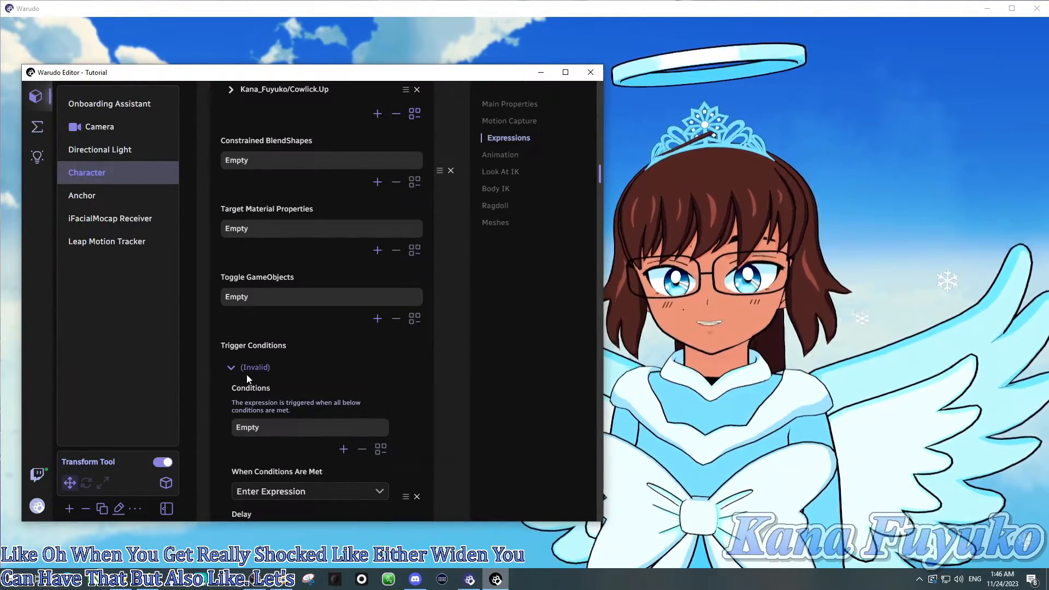
pyautogui.click(231, 367)
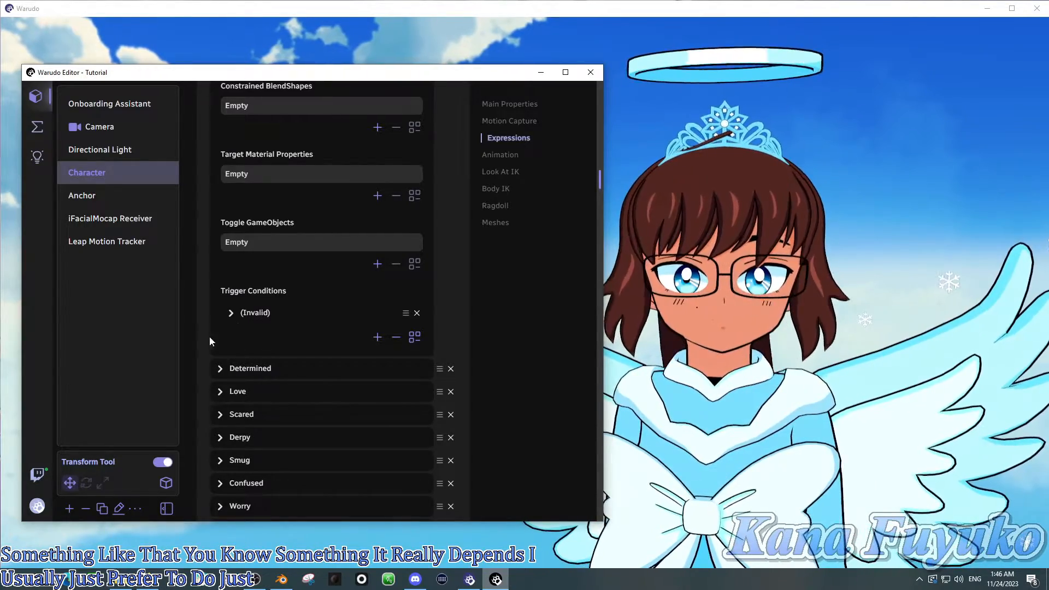
pyautogui.click(230, 313)
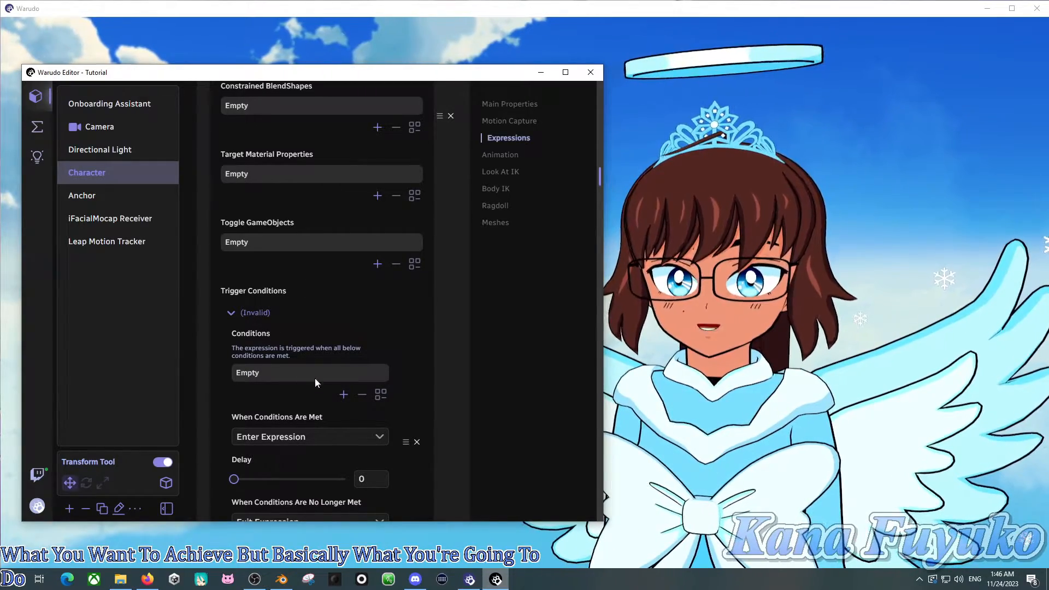
# Add eyeWideLeft and eyeWideRight conditions on Kana_Fuyuko at ≥ 0.5 to Surprised's trigger
pyautogui.click(343, 394)
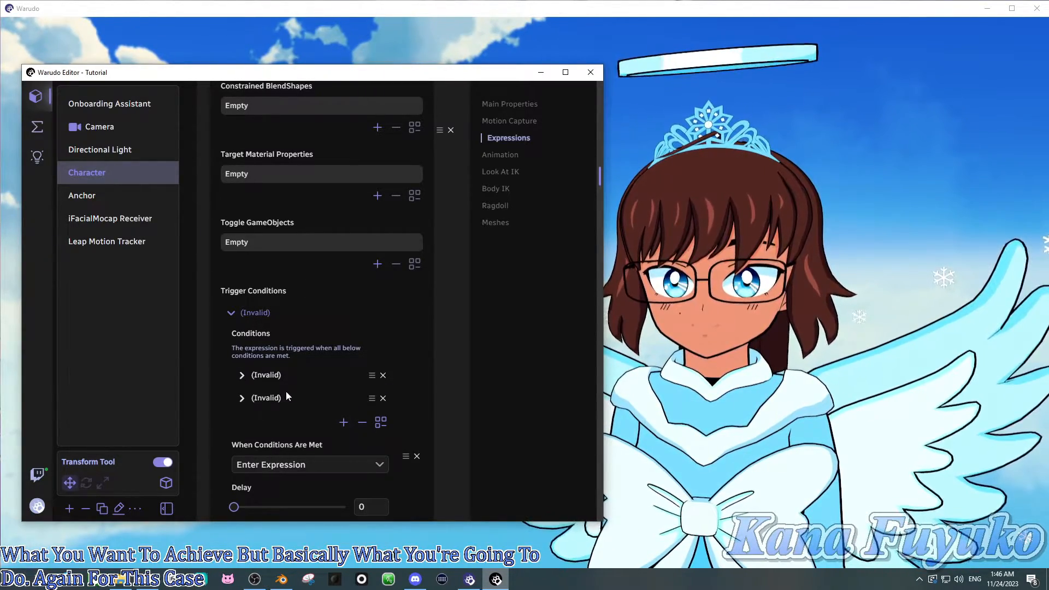
pyautogui.click(242, 398)
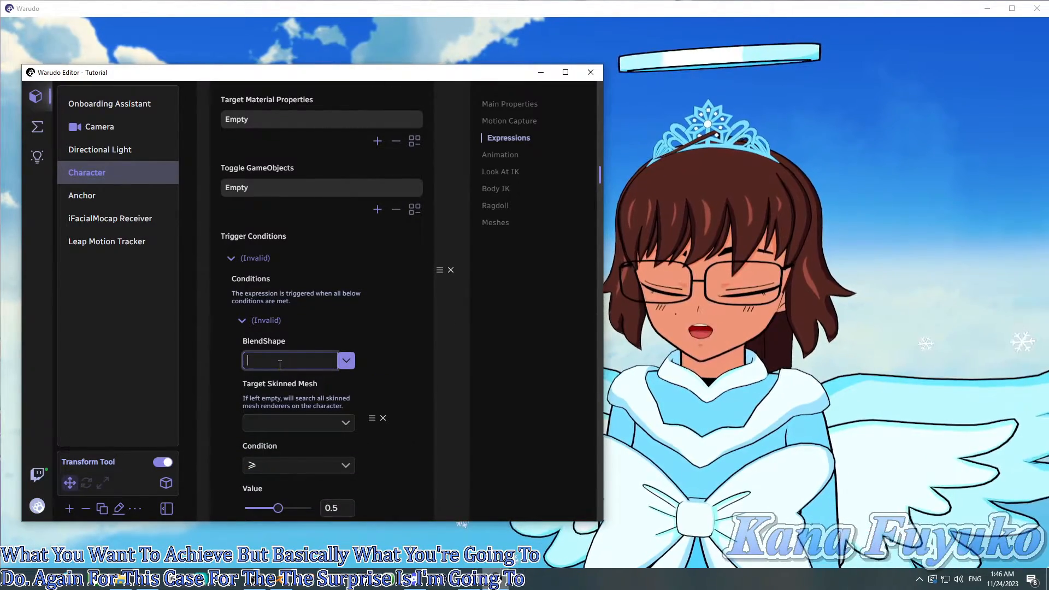
pyautogui.write('eyeWideL')
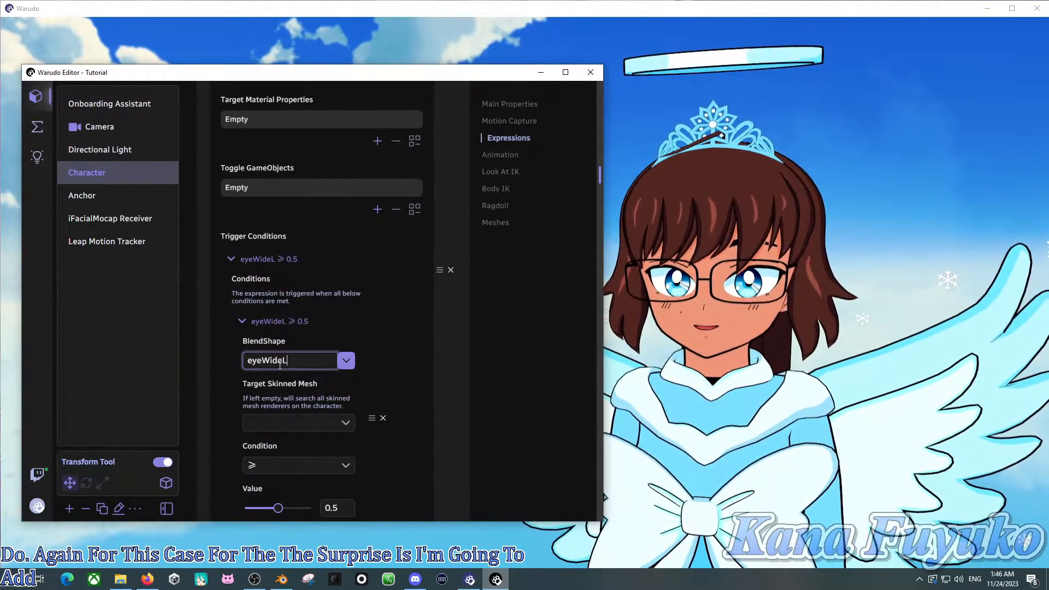
pyautogui.write('eft')
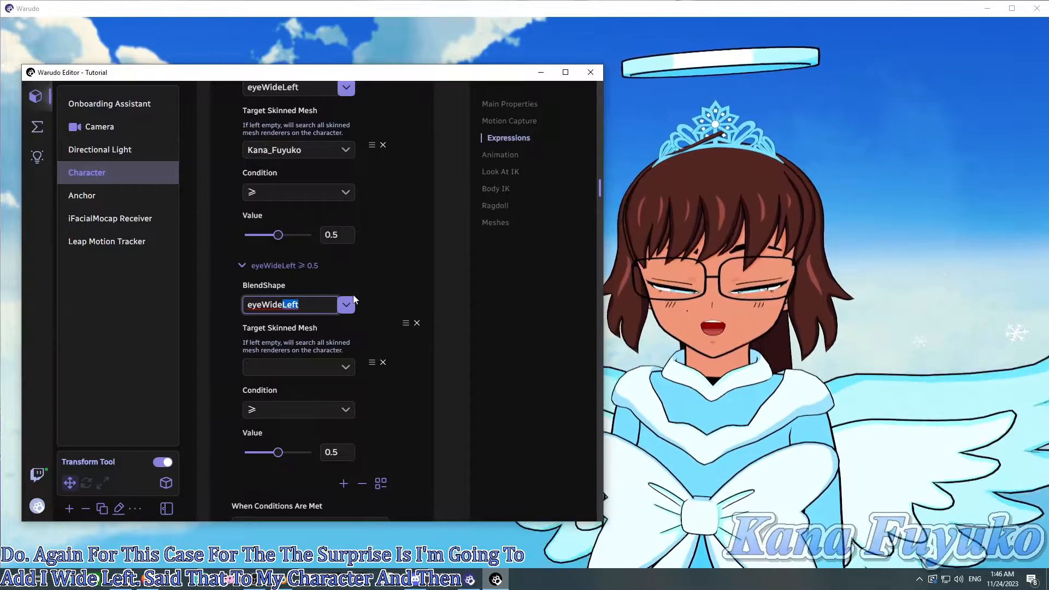
pyautogui.write('eyeWideRight')
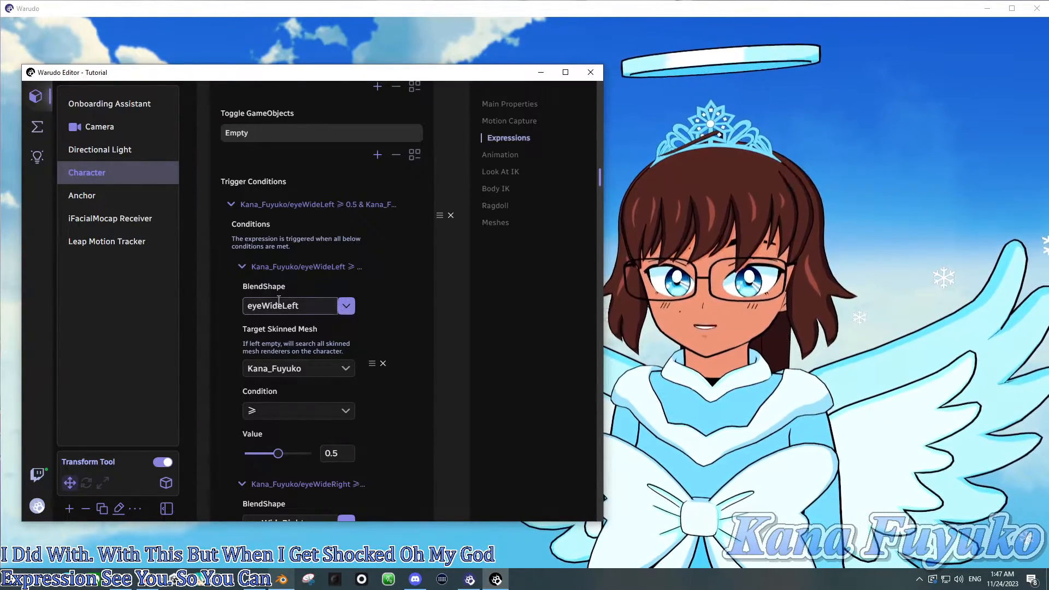
# Drag Surprised's no-longer-met delay from 2 to 0 and collapse the expression
pyautogui.scroll(-3)
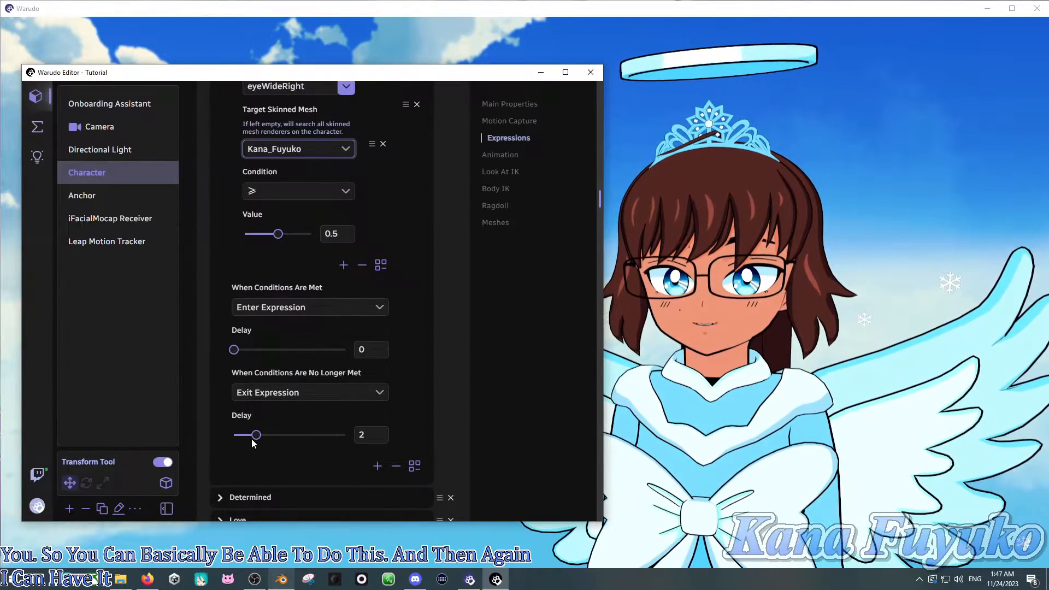
pyautogui.moveTo(251, 435); pyautogui.dragTo(234, 435)
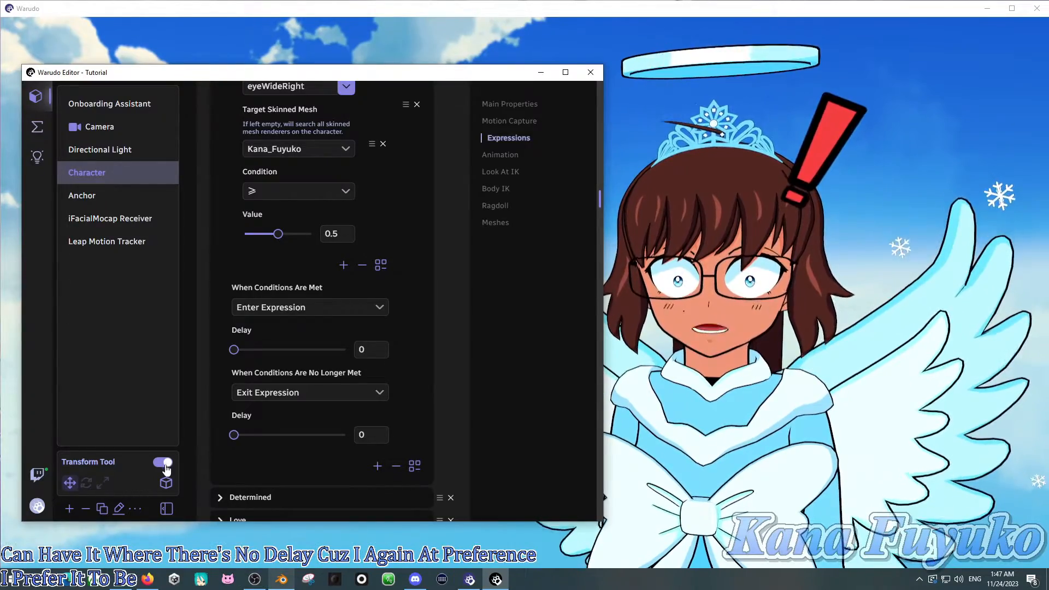
pyautogui.moveTo(166, 483)
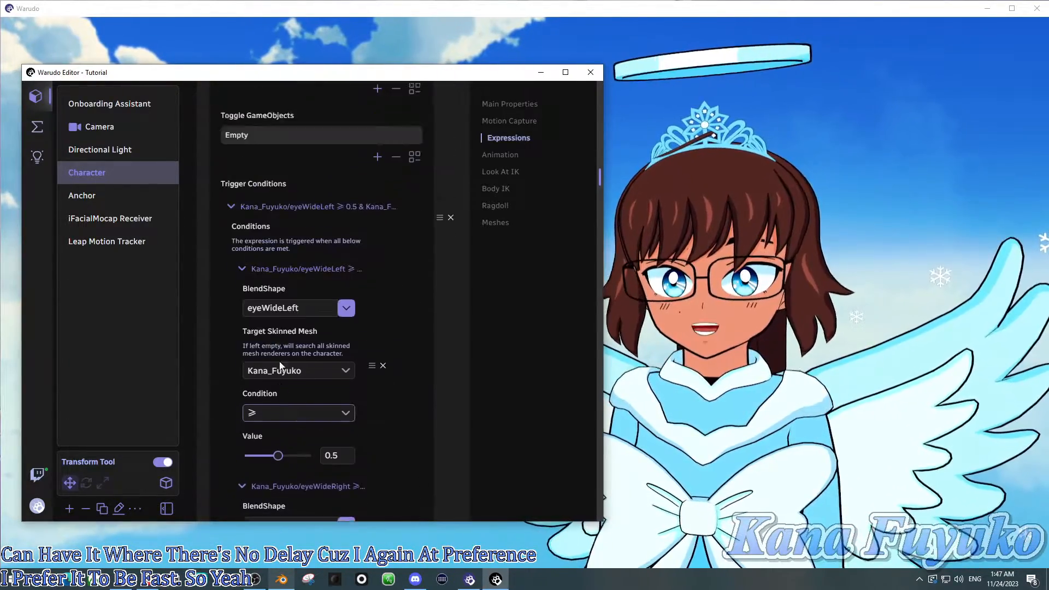
pyautogui.click(242, 269)
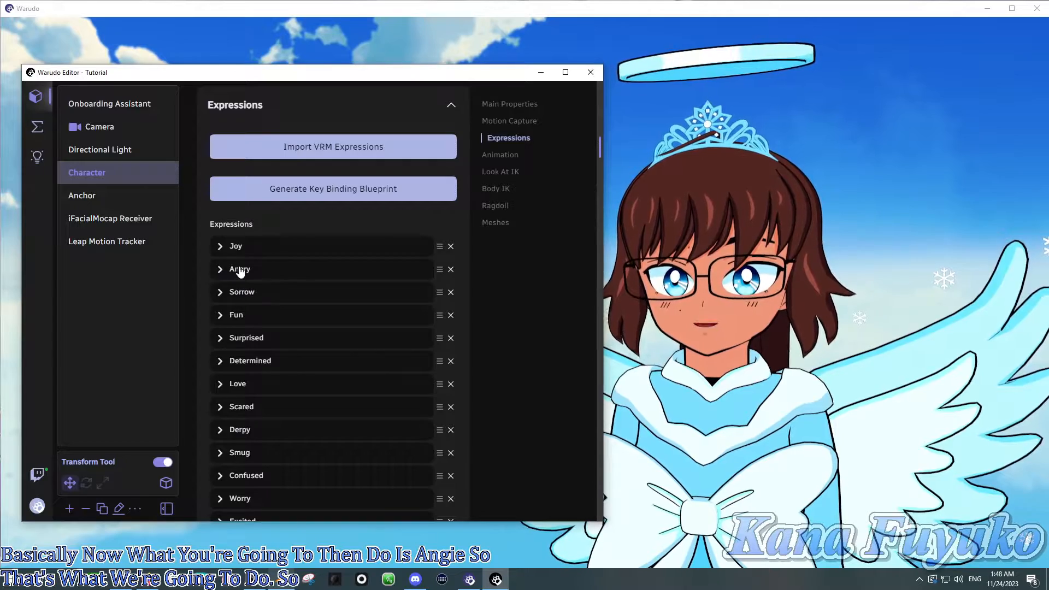
# Expand Angry, add a trigger entry, and expand the new Invalid entry
pyautogui.click(239, 269)
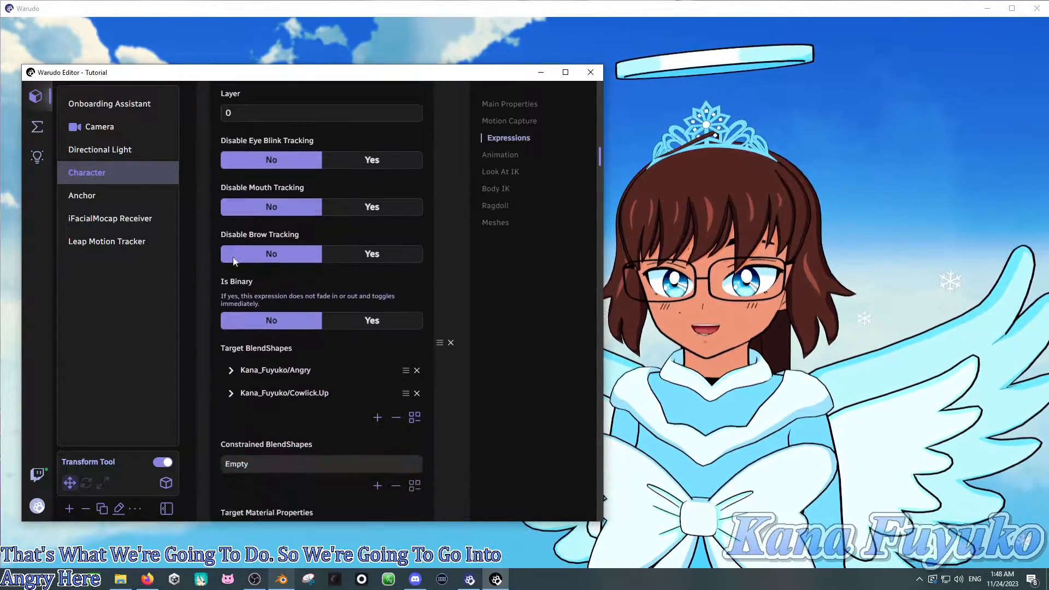
pyautogui.scroll(-3)
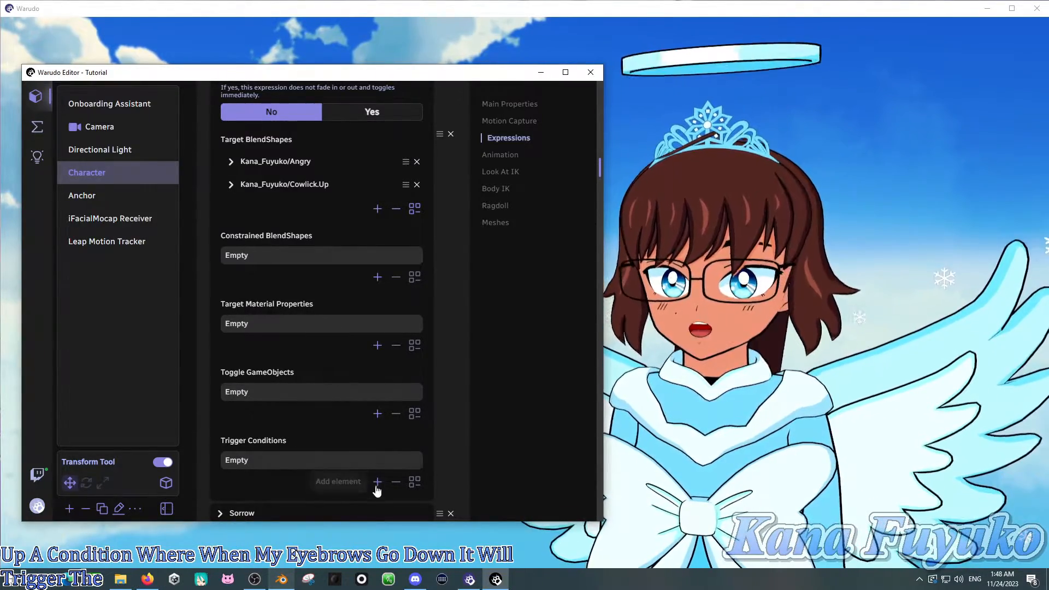
pyautogui.click(377, 482)
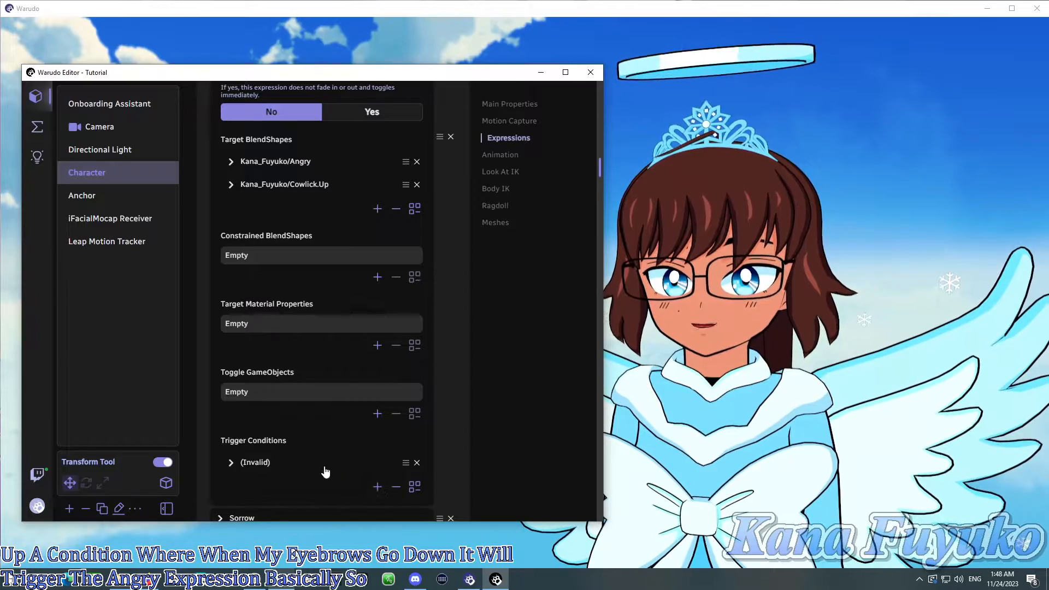
pyautogui.click(231, 463)
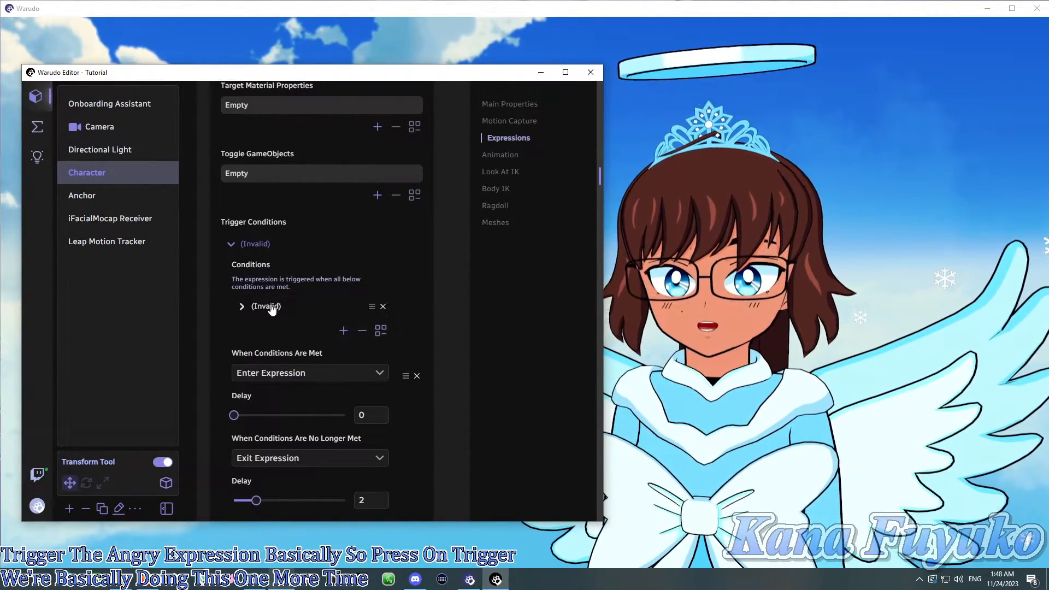
# Set Angry's two conditions to browDownLeft and browDownRight on Kana_Fuyuko at ≥ 0.5
pyautogui.click(241, 307)
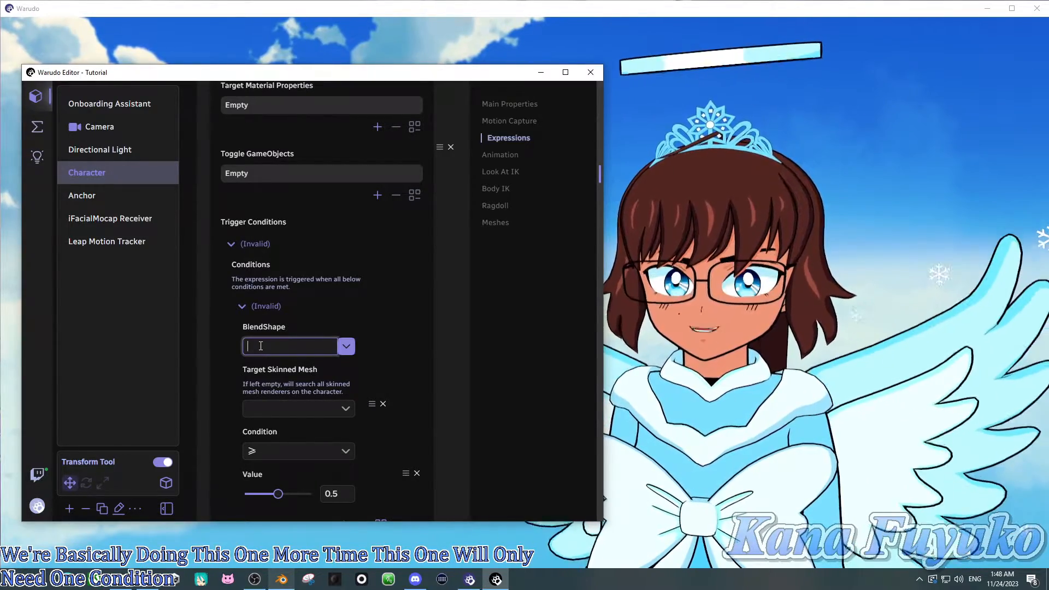
pyautogui.click(241, 306)
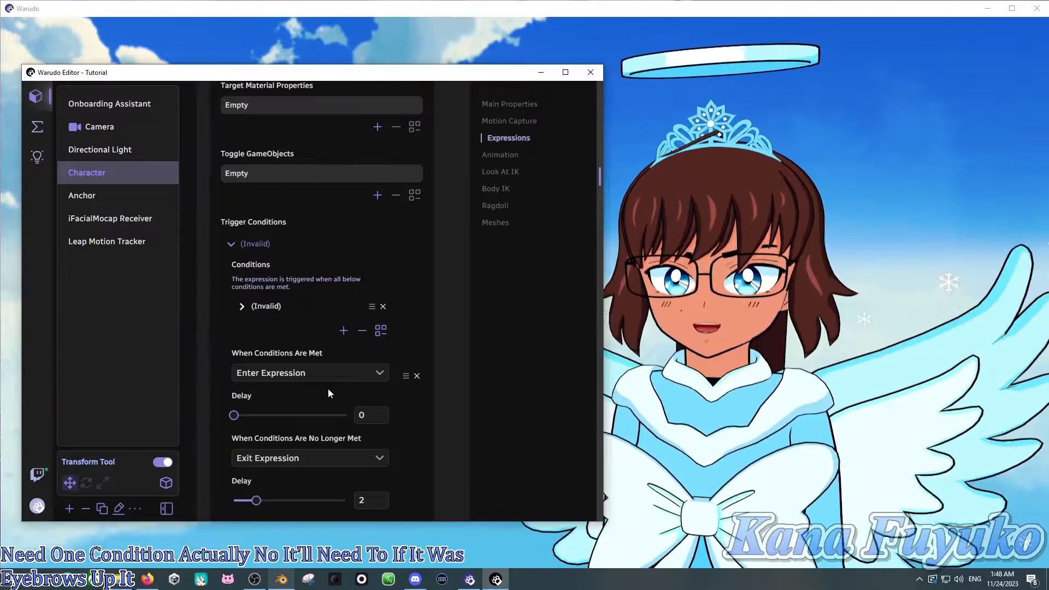
pyautogui.click(242, 307)
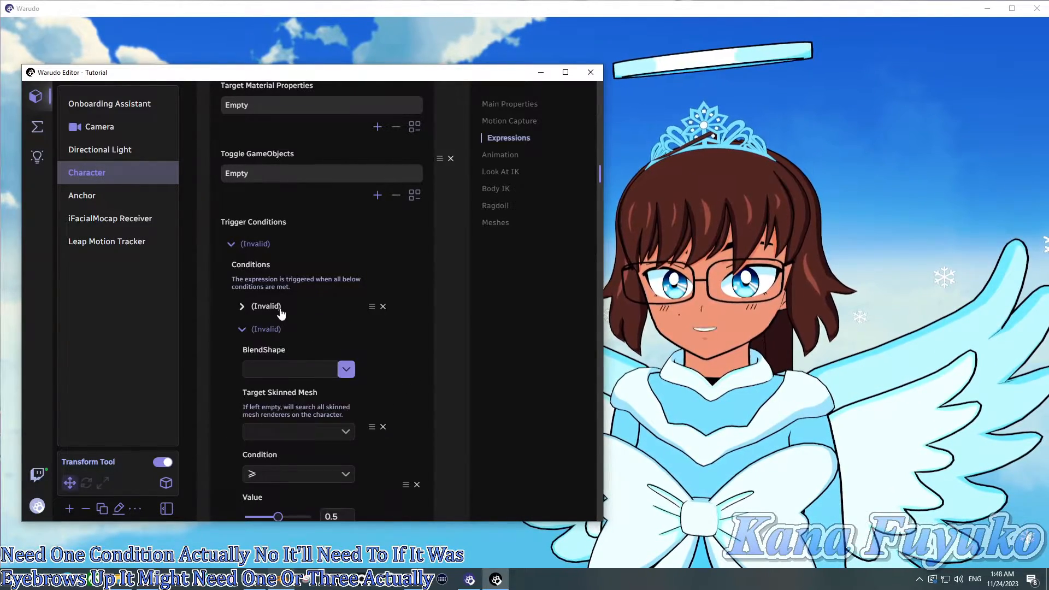
pyautogui.write('brows')
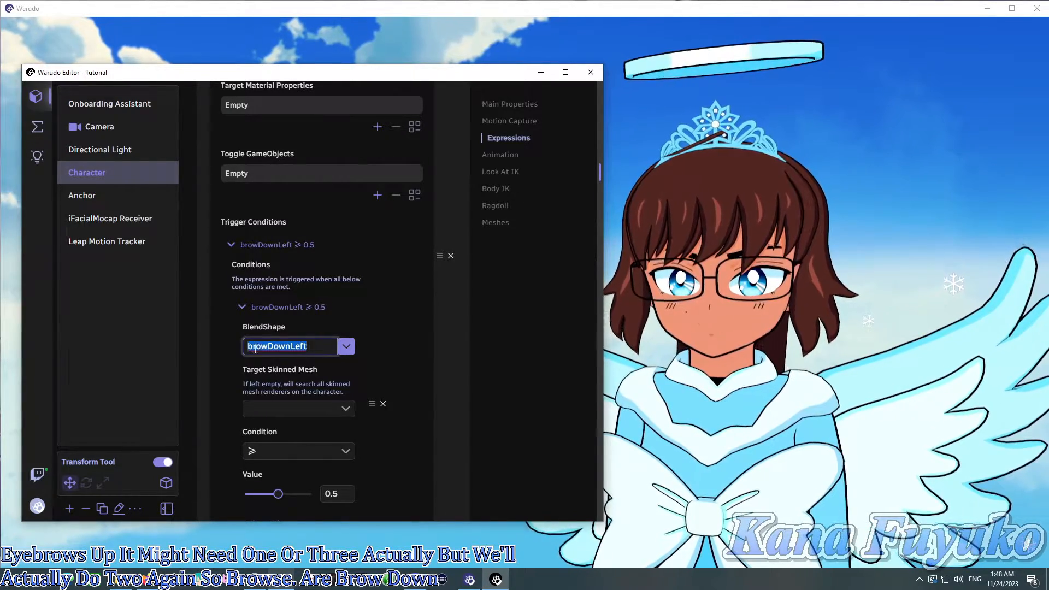
pyautogui.click(299, 409)
pyautogui.write('browDownRight')
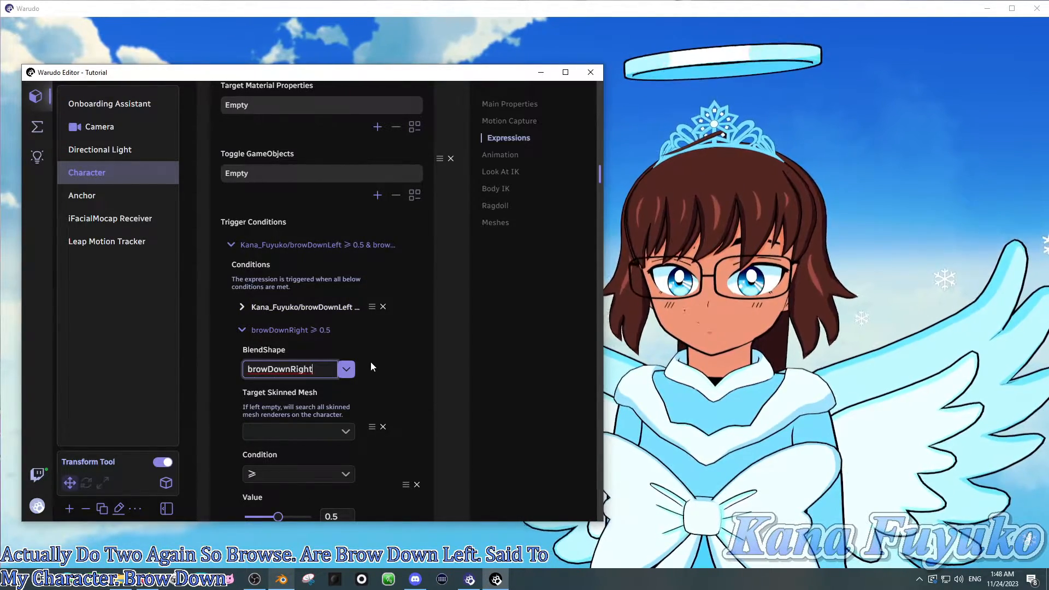
pyautogui.click(298, 431)
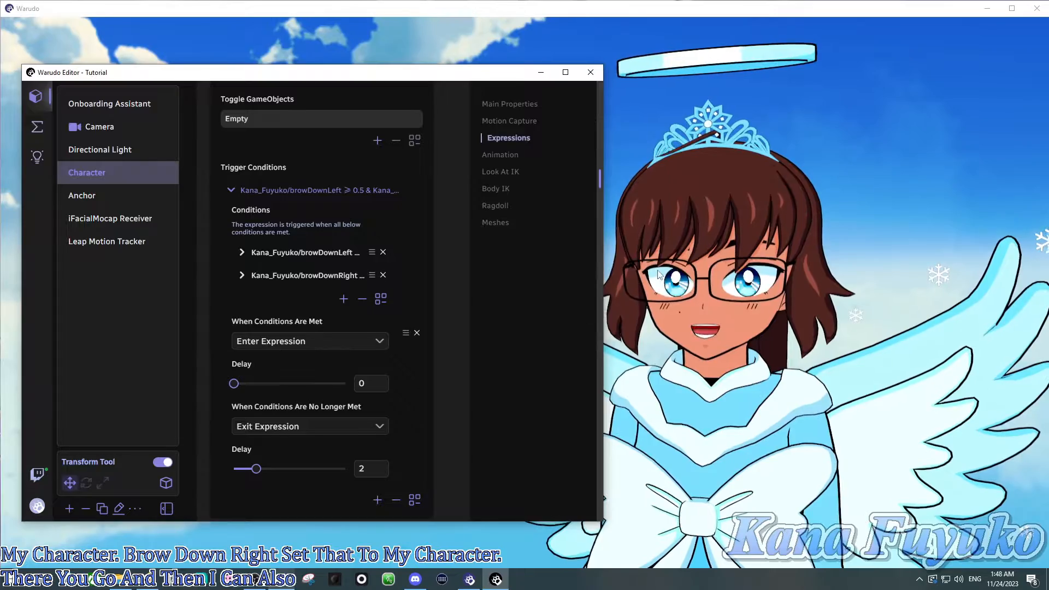
# Set the brow-down trigger's enter and exit delay sliders both to 0
pyautogui.scroll(-3)
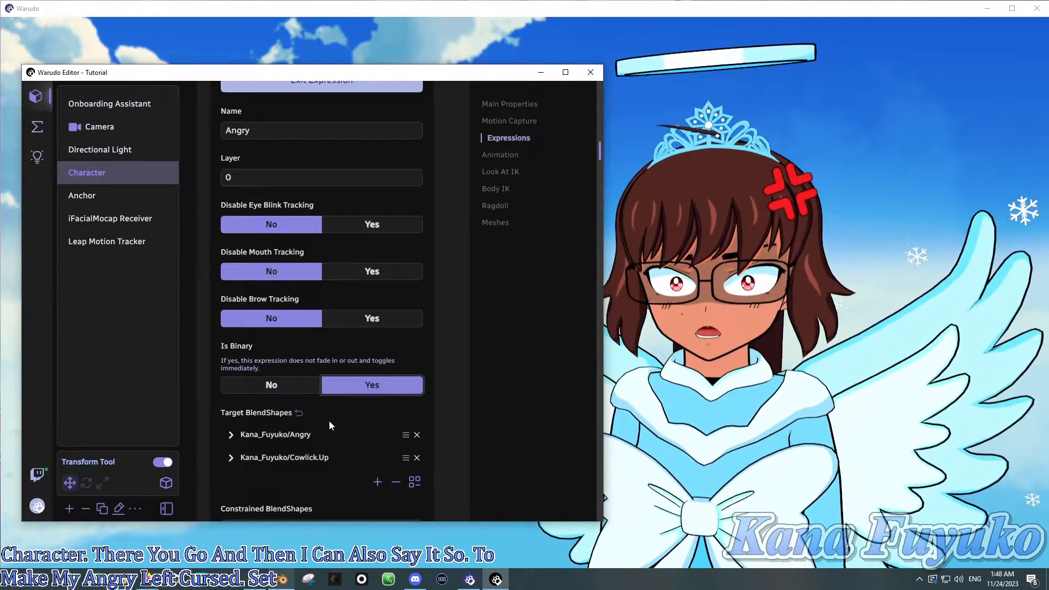
pyautogui.scroll(-3)
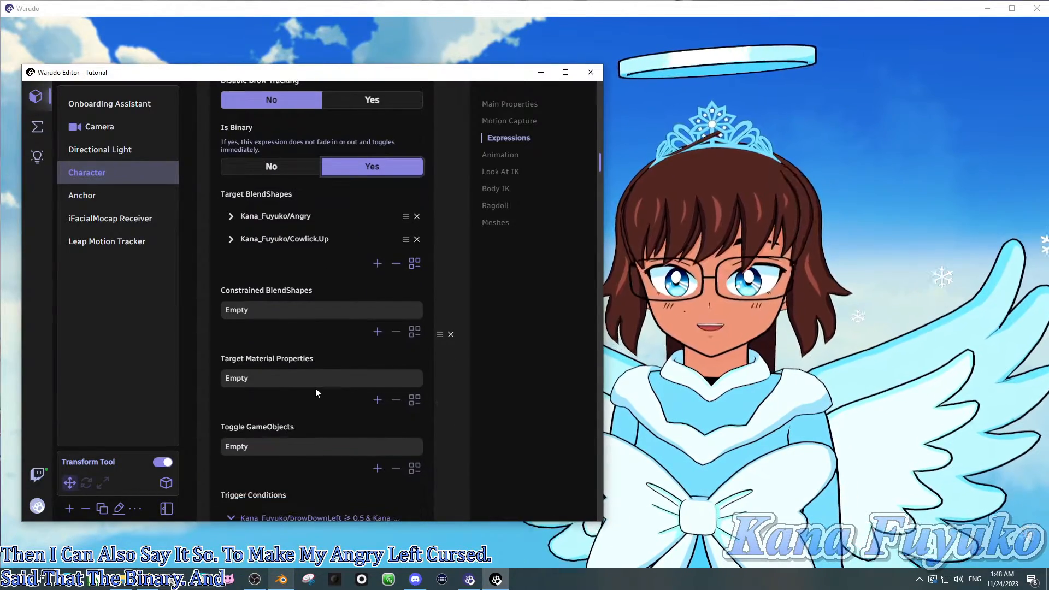
pyautogui.scroll(-3)
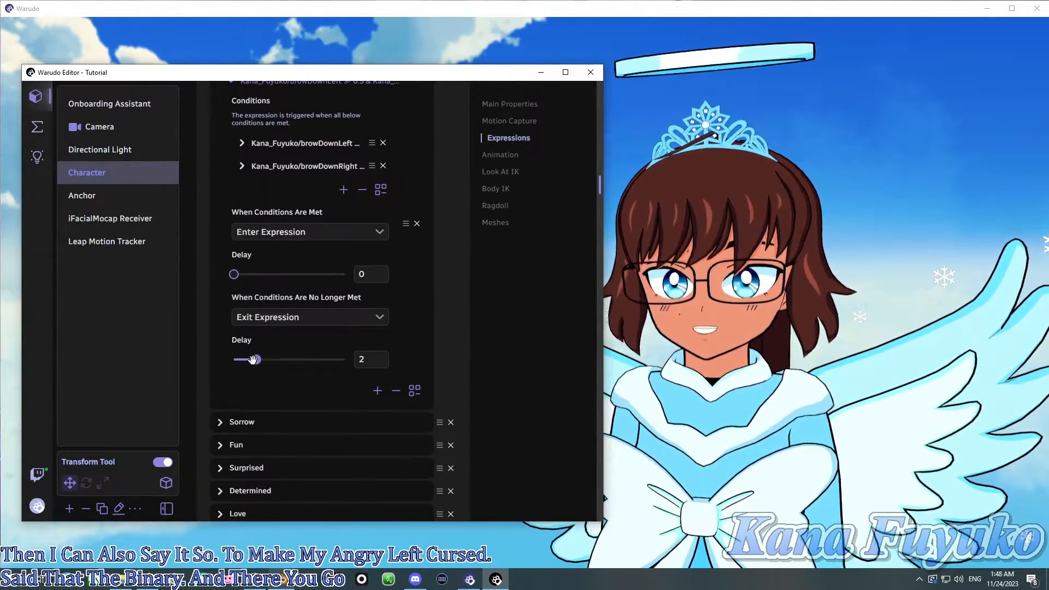
pyautogui.moveTo(251, 360); pyautogui.dragTo(233, 359)
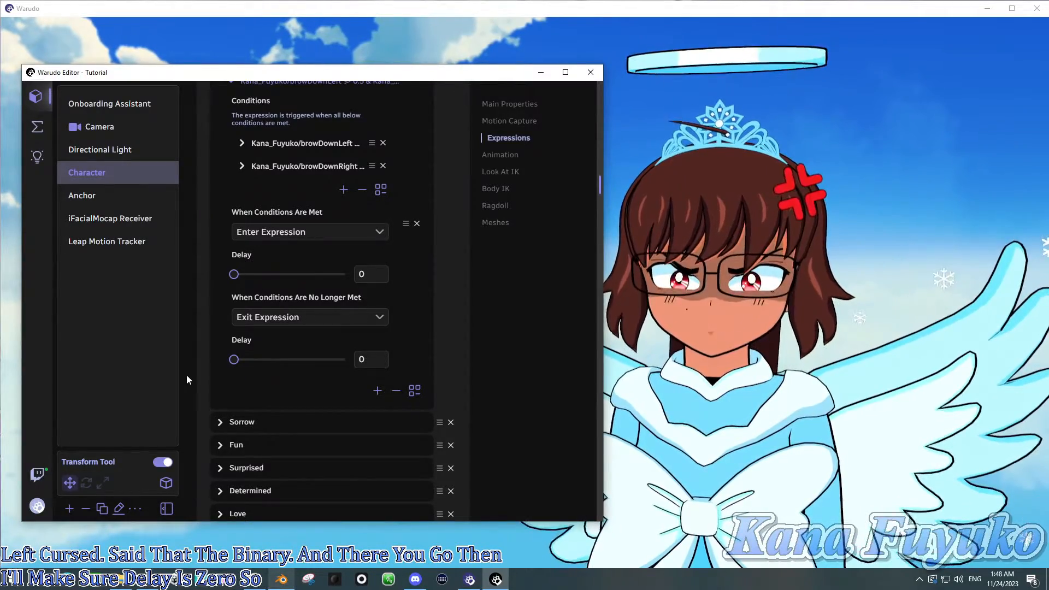
pyautogui.click(233, 445)
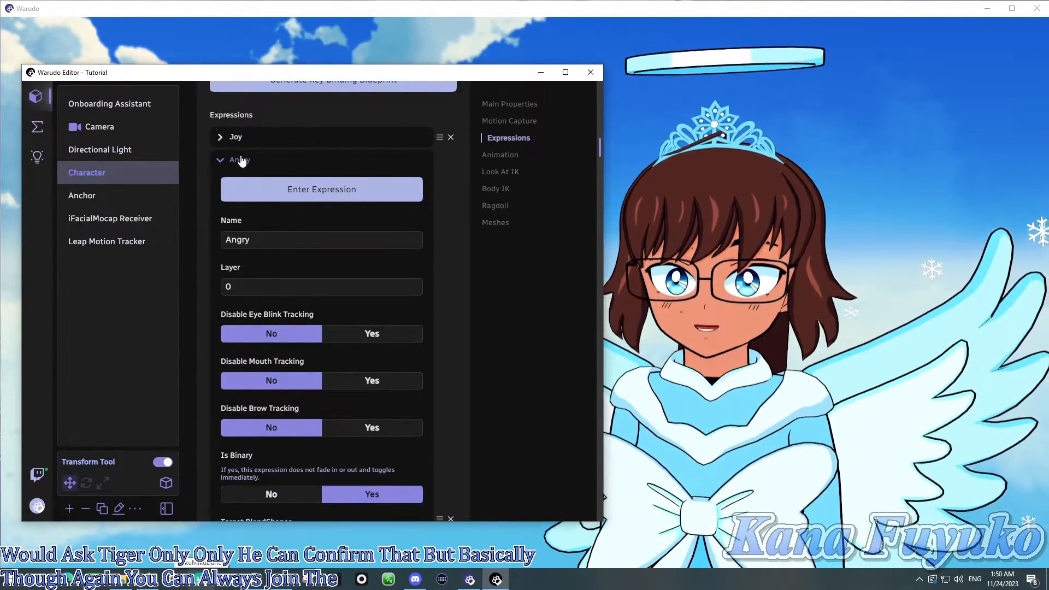
# Collapse the Angry expression settings in the expression list
pyautogui.click(219, 159)
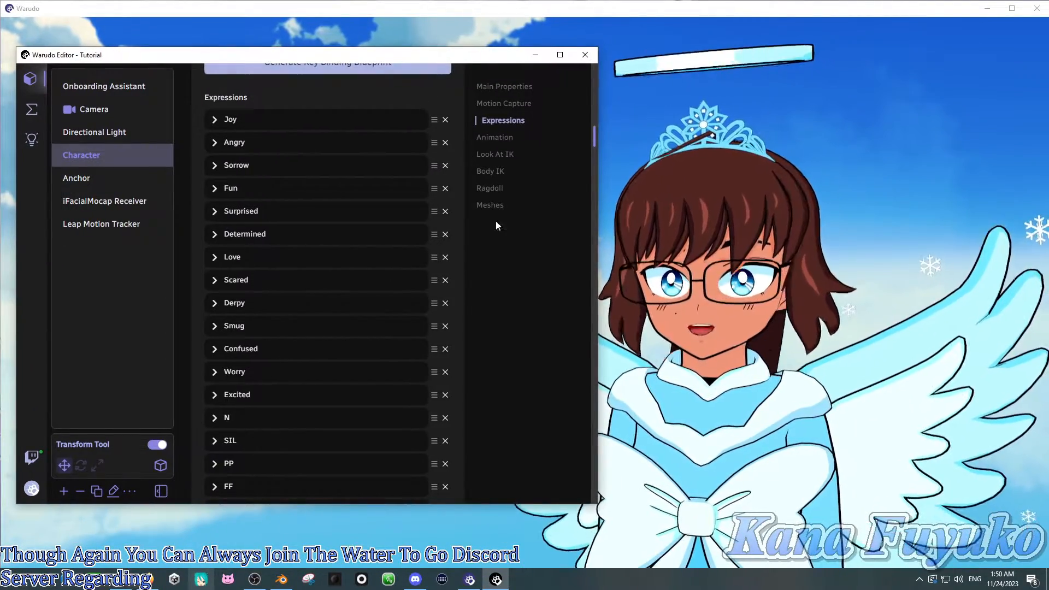
pyautogui.click(229, 142)
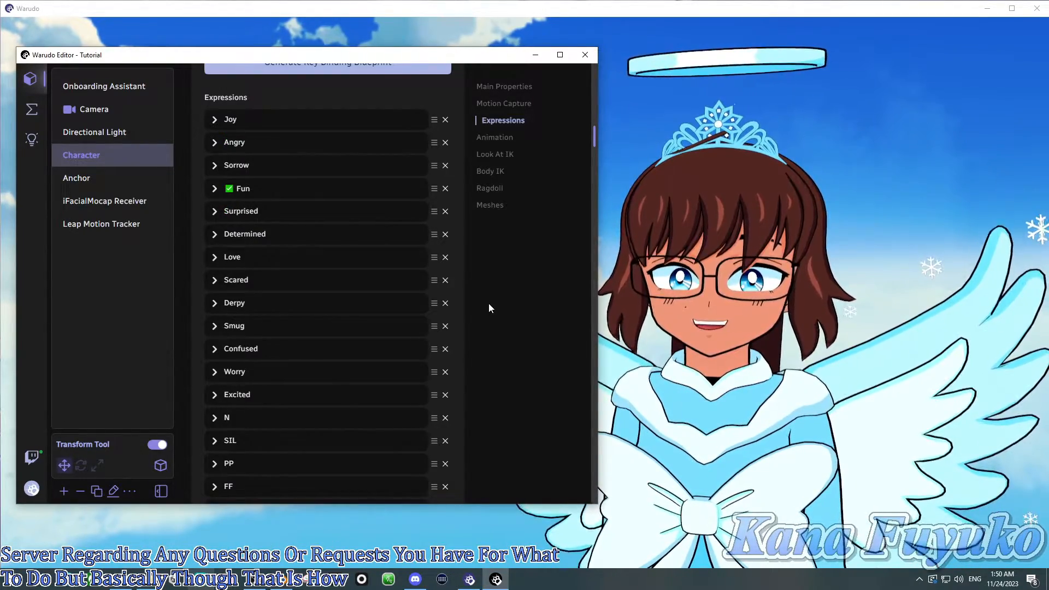
pyautogui.click(225, 188)
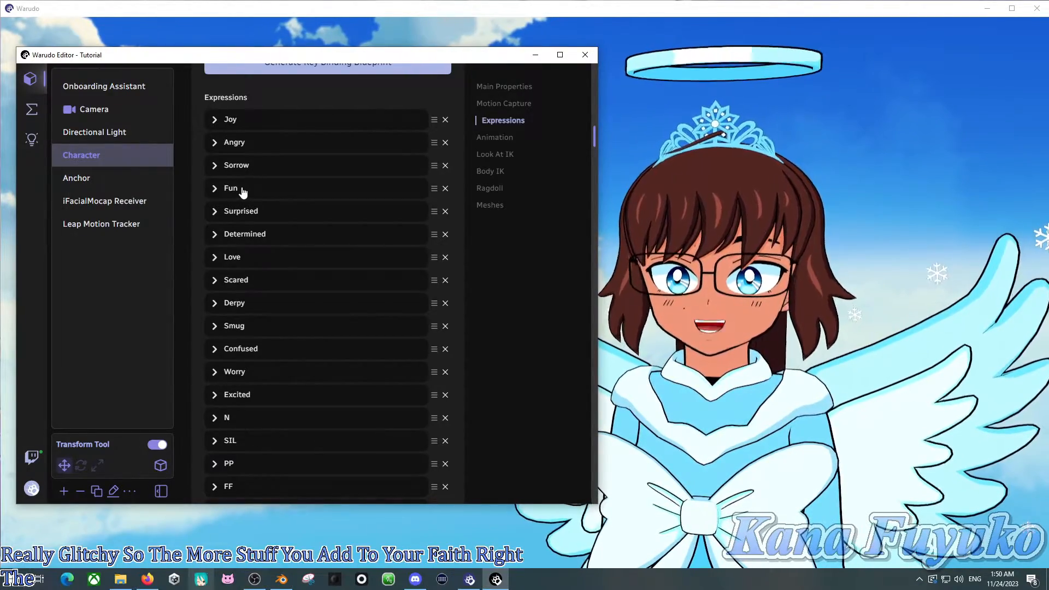
# Expand Fun, check its mouthSmile trigger and 0.1 delay, then fold it back
pyautogui.click(231, 189)
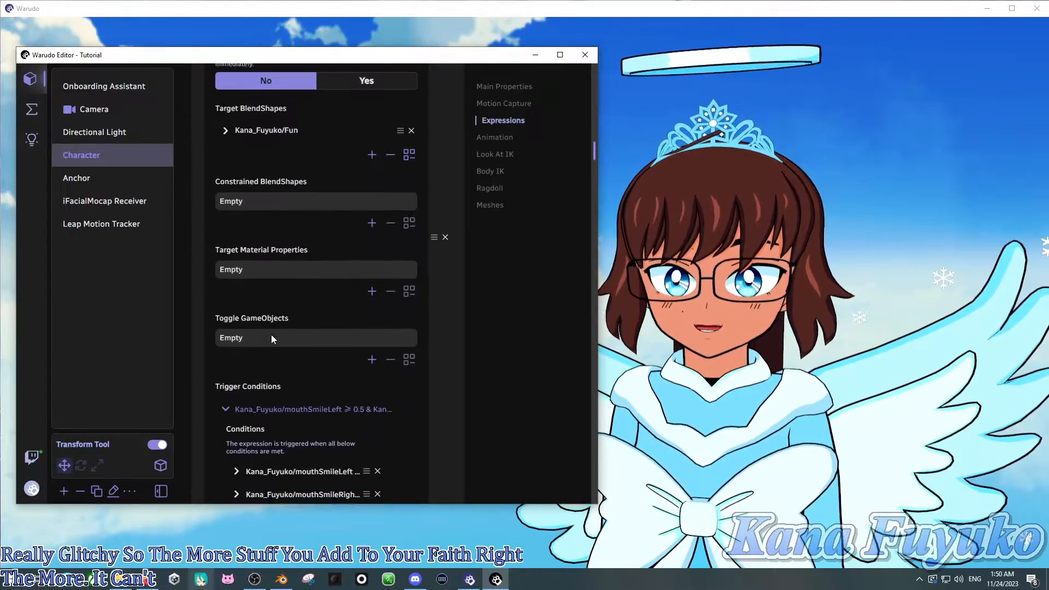
pyautogui.scroll(-3)
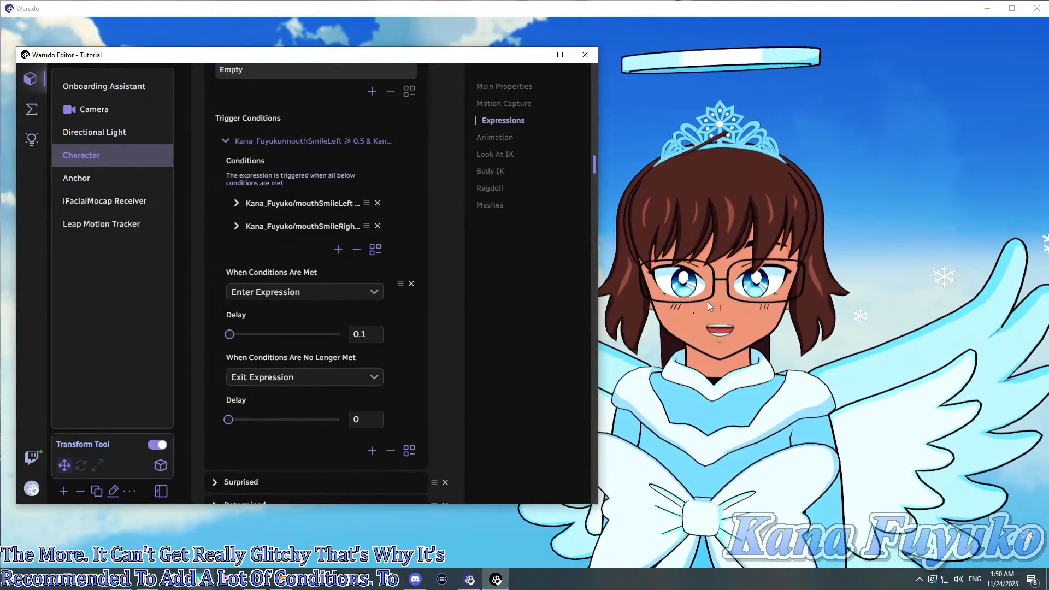
pyautogui.click(226, 141)
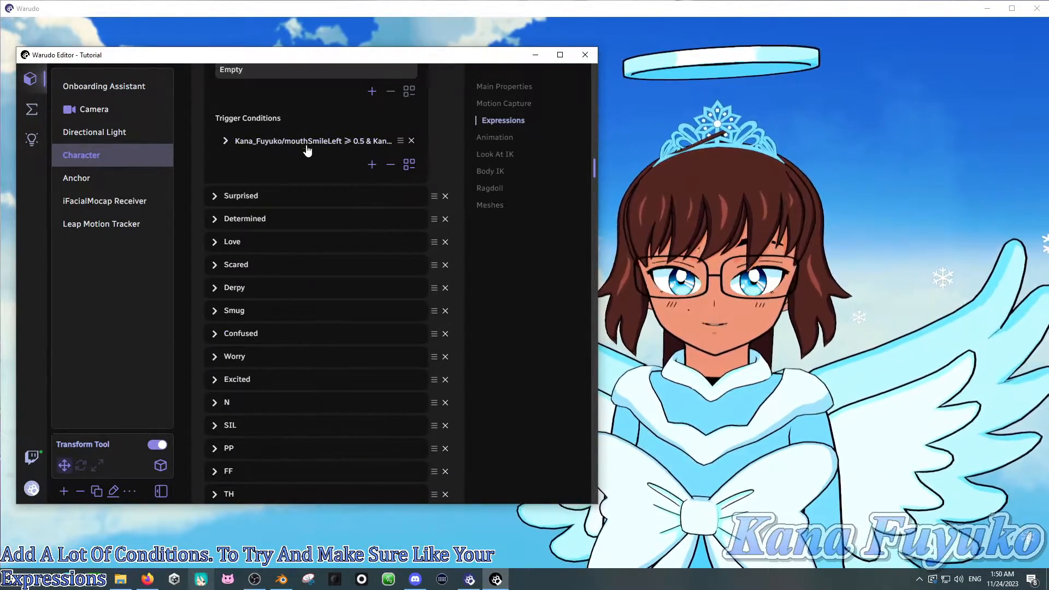
pyautogui.click(225, 141)
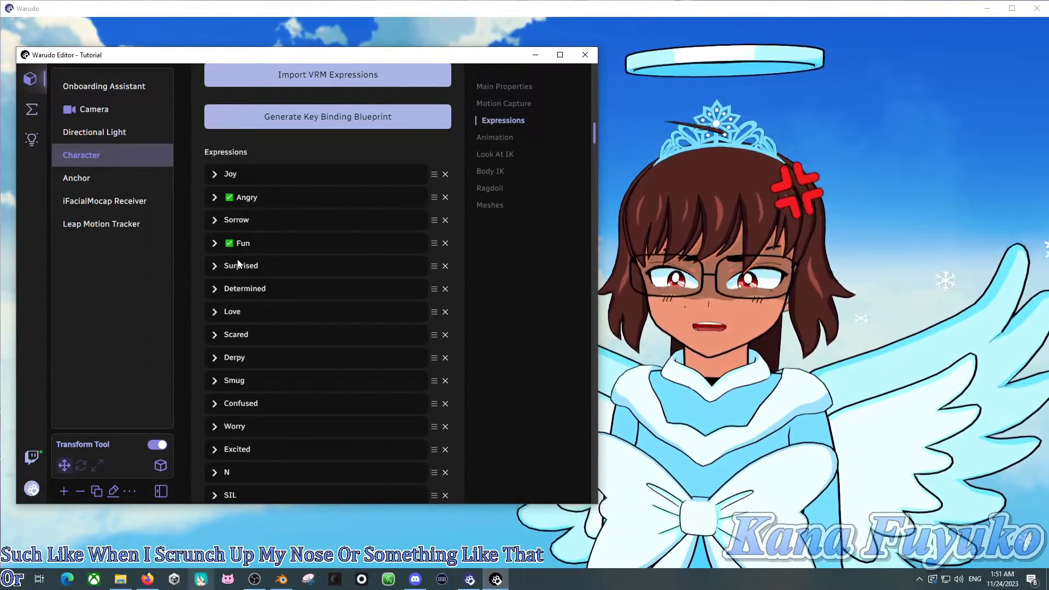
# Open Angry's settings and expand the browDownRight and browDownLeft conditions
pyautogui.click(229, 197)
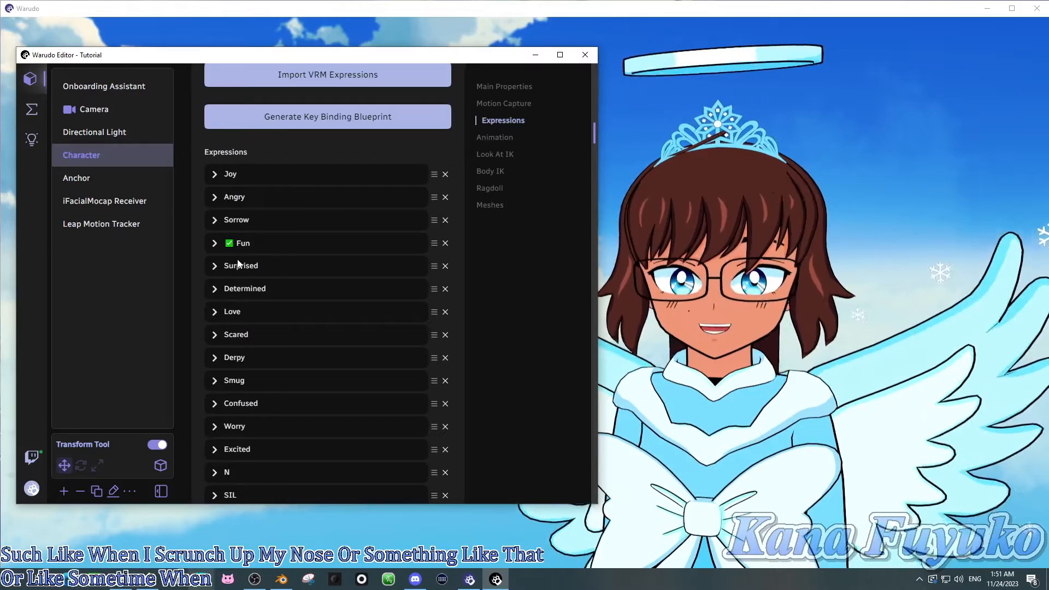
pyautogui.click(224, 242)
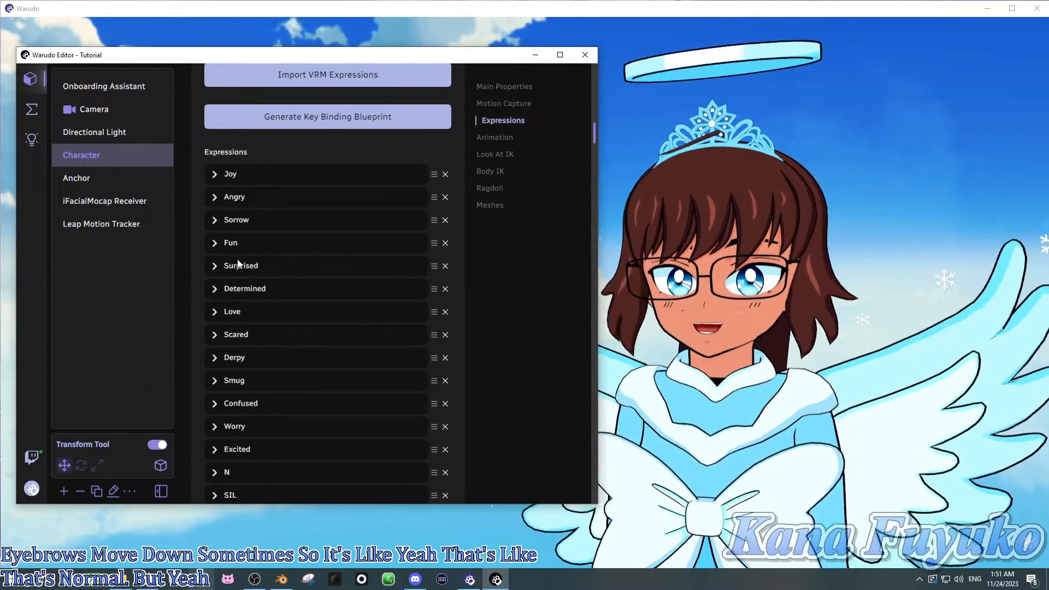
pyautogui.click(234, 197)
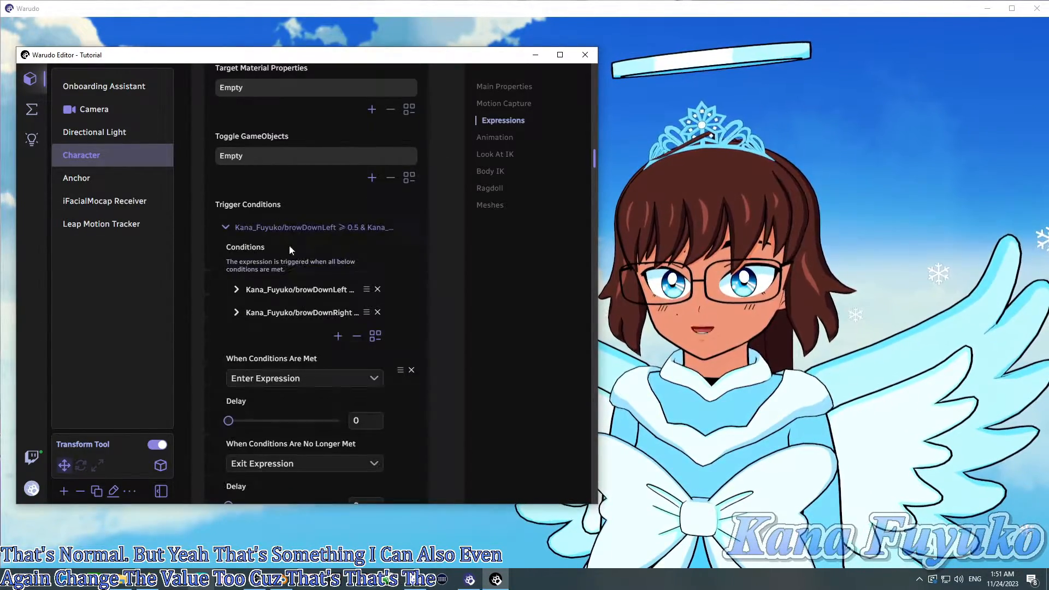
pyautogui.click(236, 313)
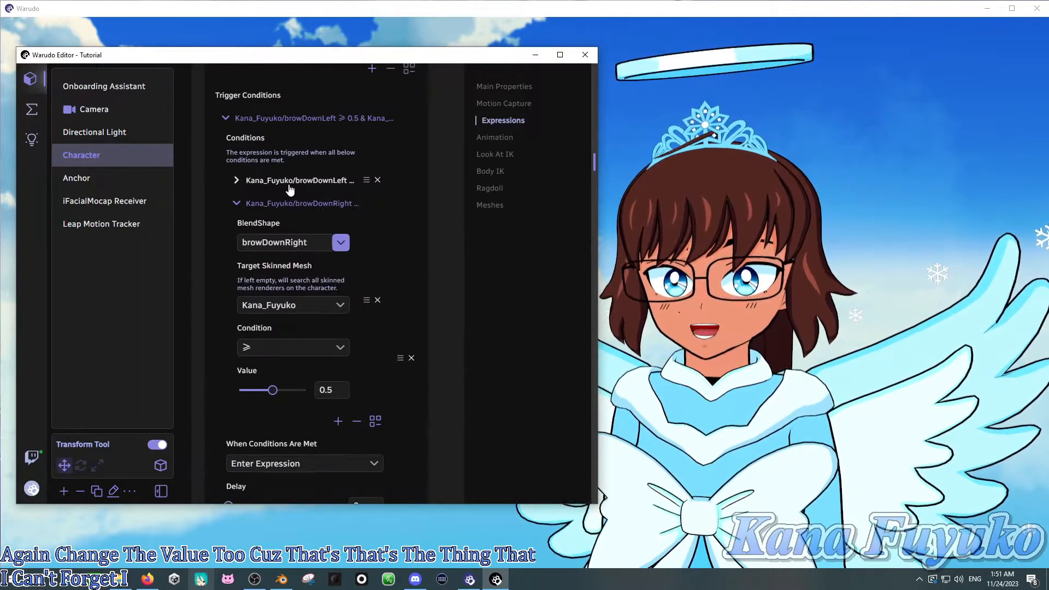
pyautogui.click(236, 180)
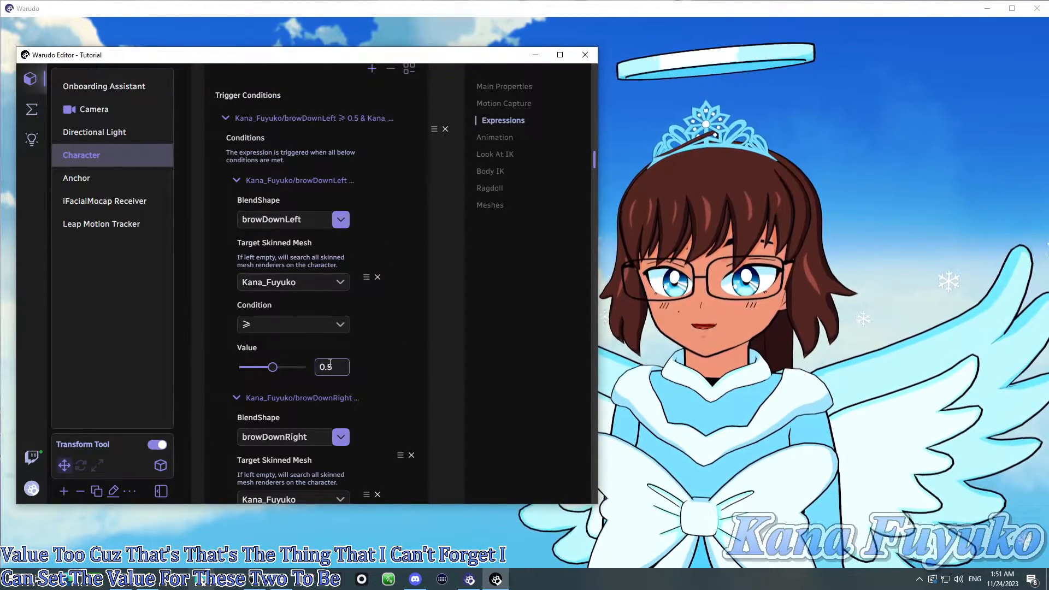
# Raise the browDownLeft threshold to 0.9, then preview and stop the Angry expression
pyautogui.moveTo(271, 368); pyautogui.dragTo(302, 367)
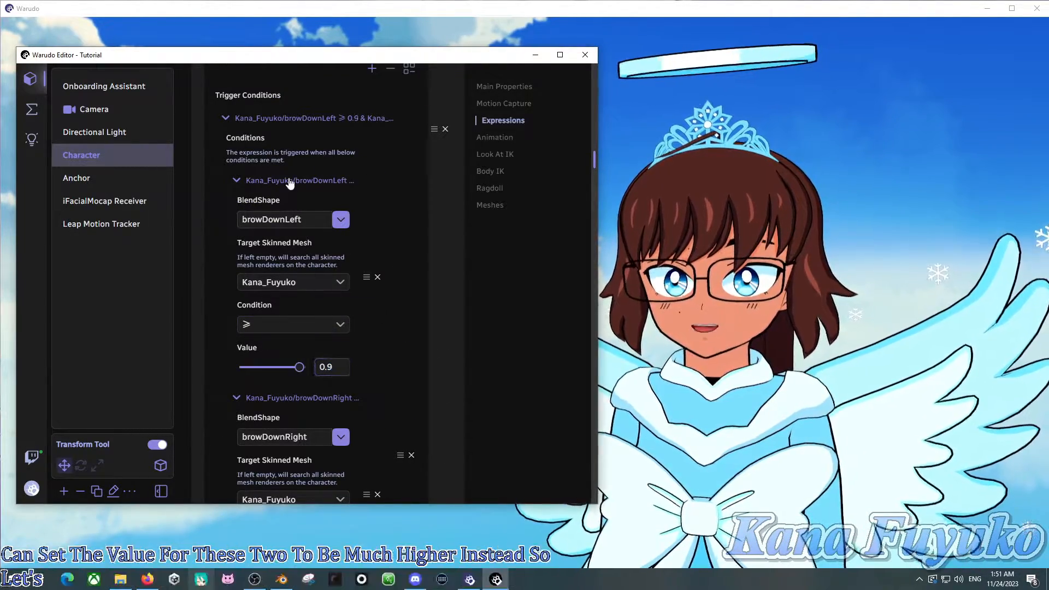
pyautogui.click(236, 179)
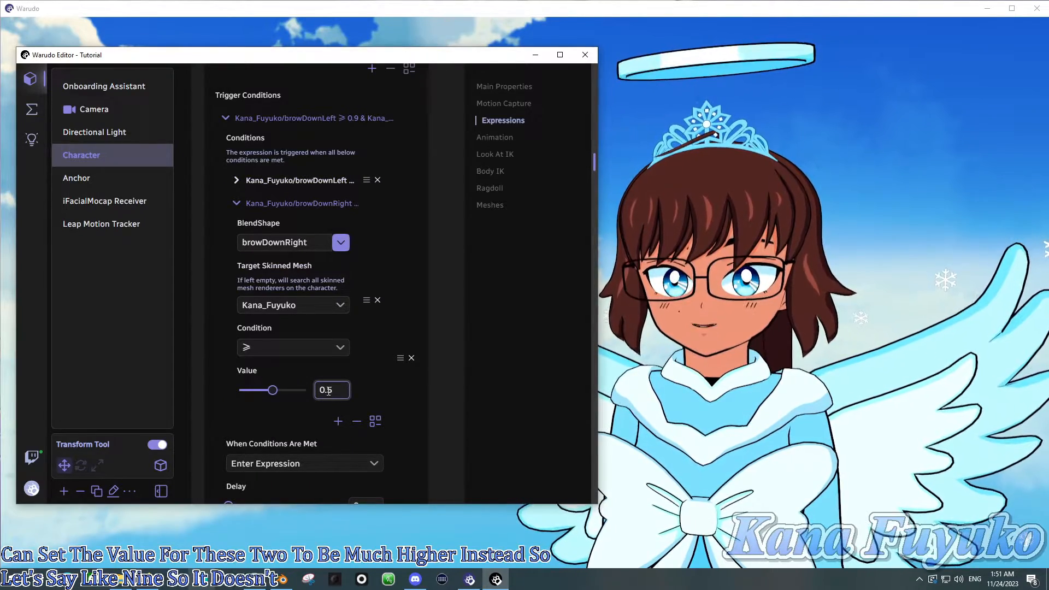
pyautogui.click(236, 203)
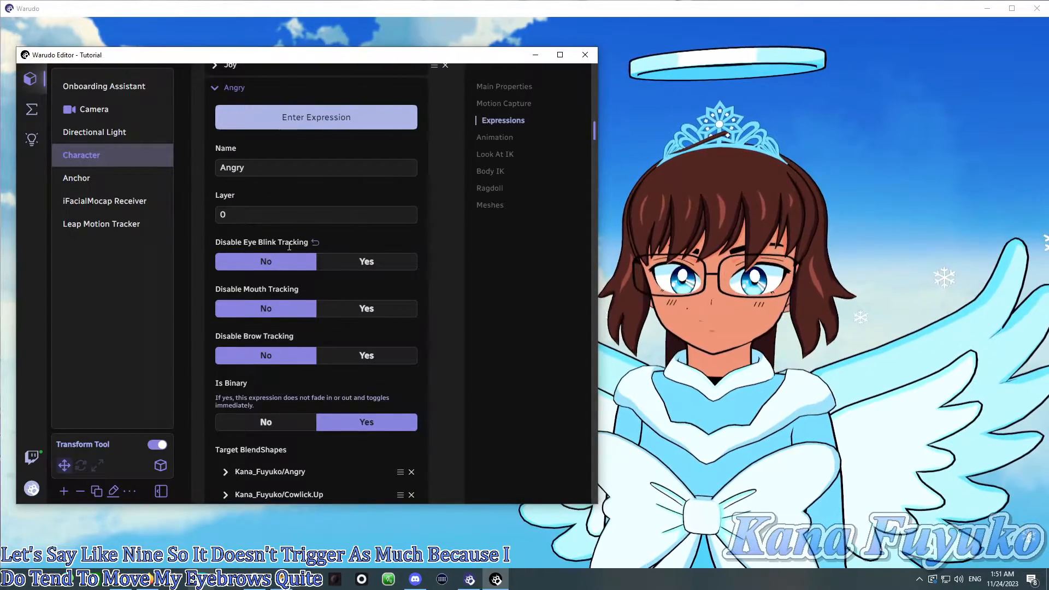
pyautogui.click(316, 117)
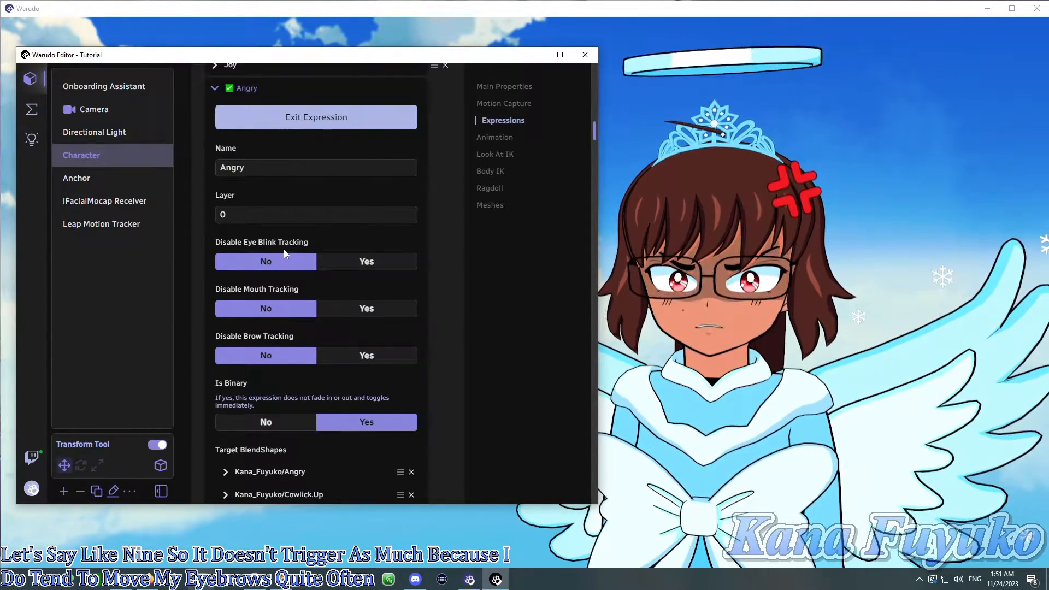
pyautogui.click(315, 117)
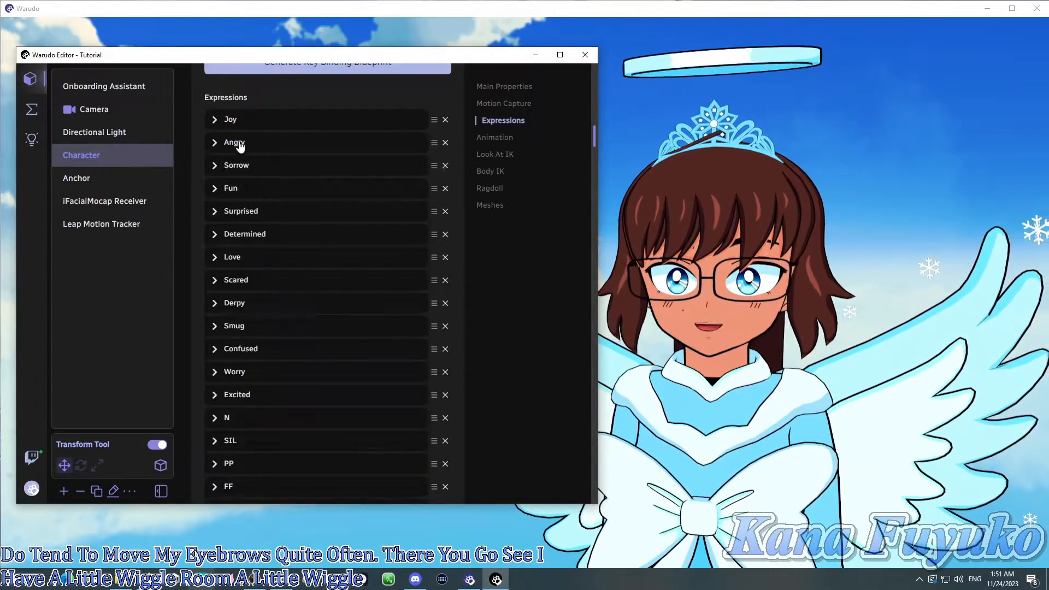
# Set Surprised's eyeWideLeft threshold to 0.9 and eyeWideRight to 0.75
pyautogui.click(228, 188)
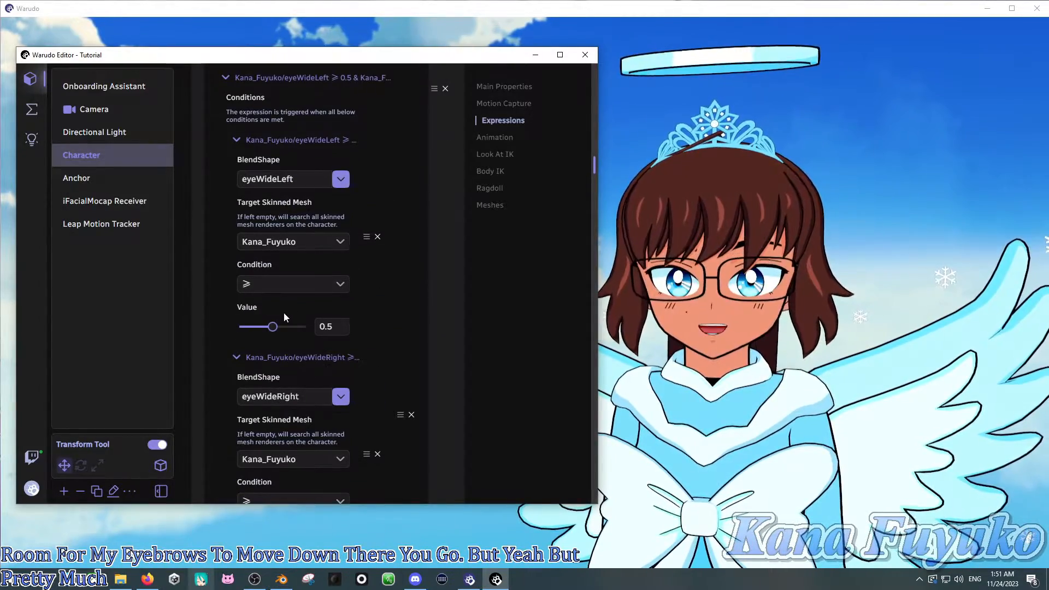
pyautogui.click(331, 327)
pyautogui.write('0.9')
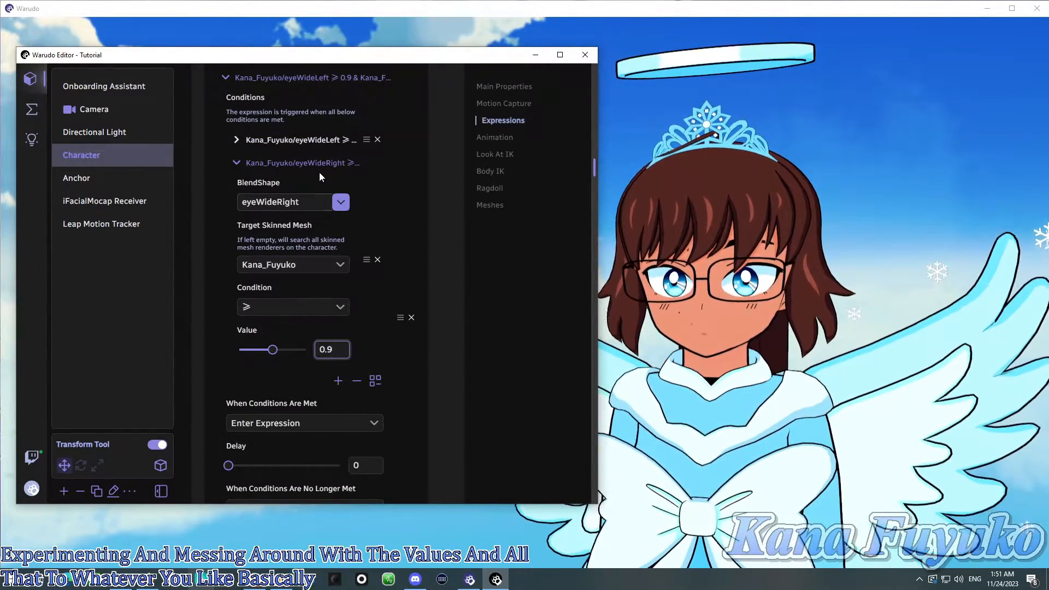
pyautogui.scroll(-3)
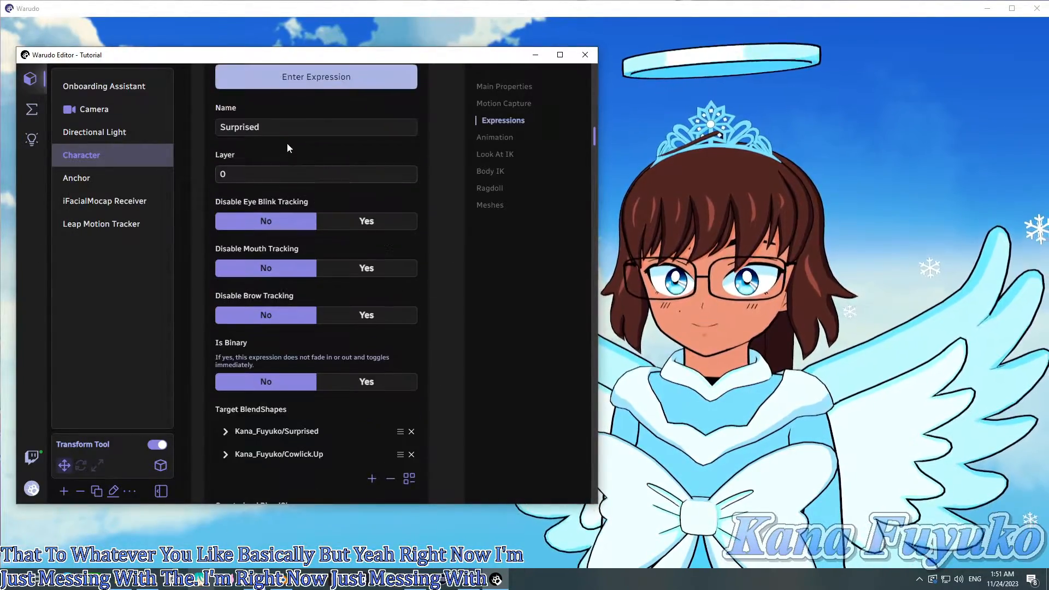
pyautogui.click(503, 103)
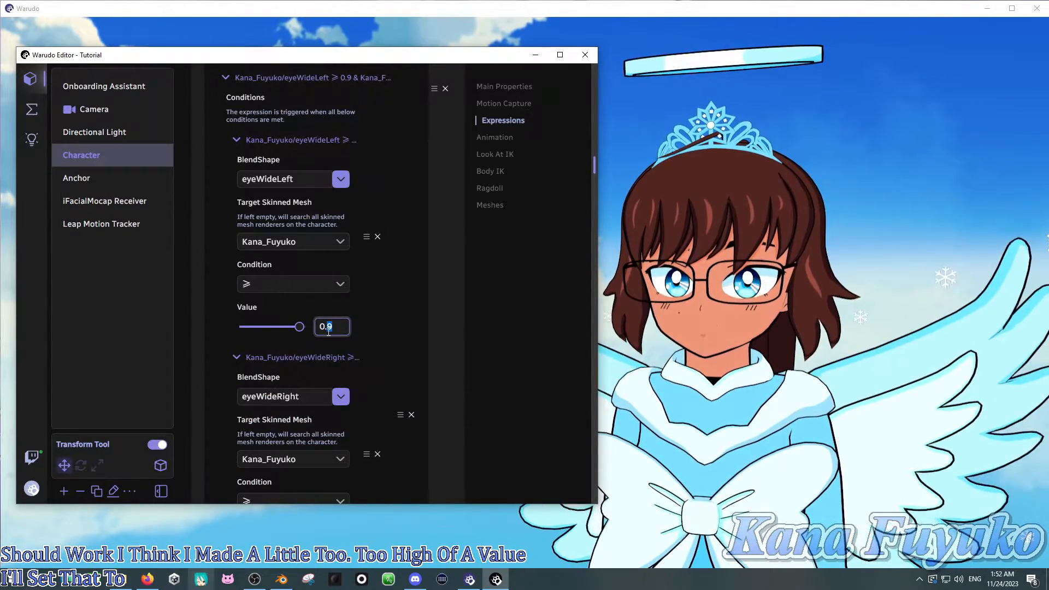
pyautogui.scroll(-3)
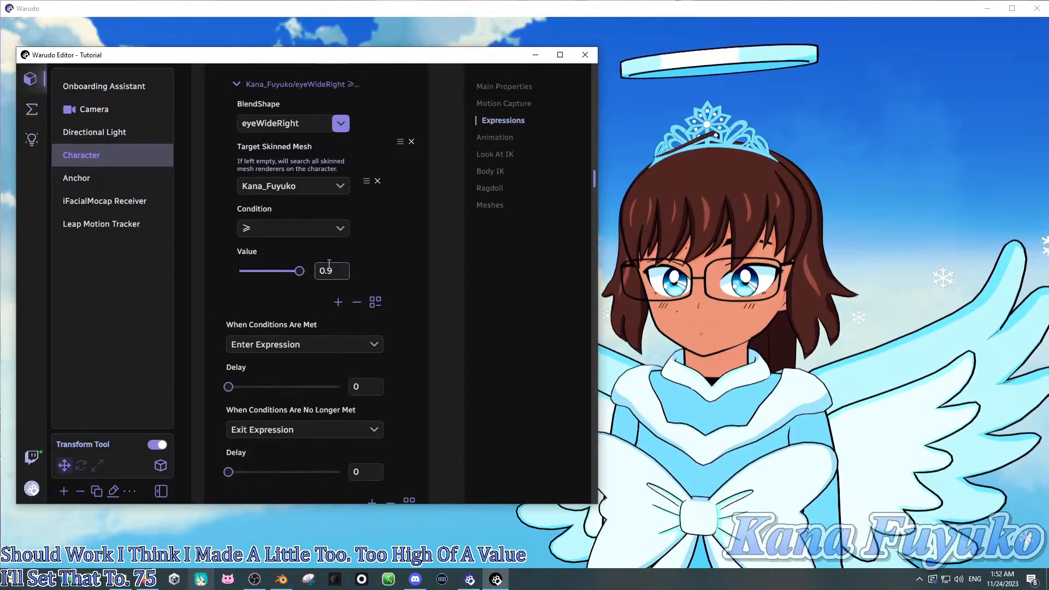
pyautogui.write('0.75')
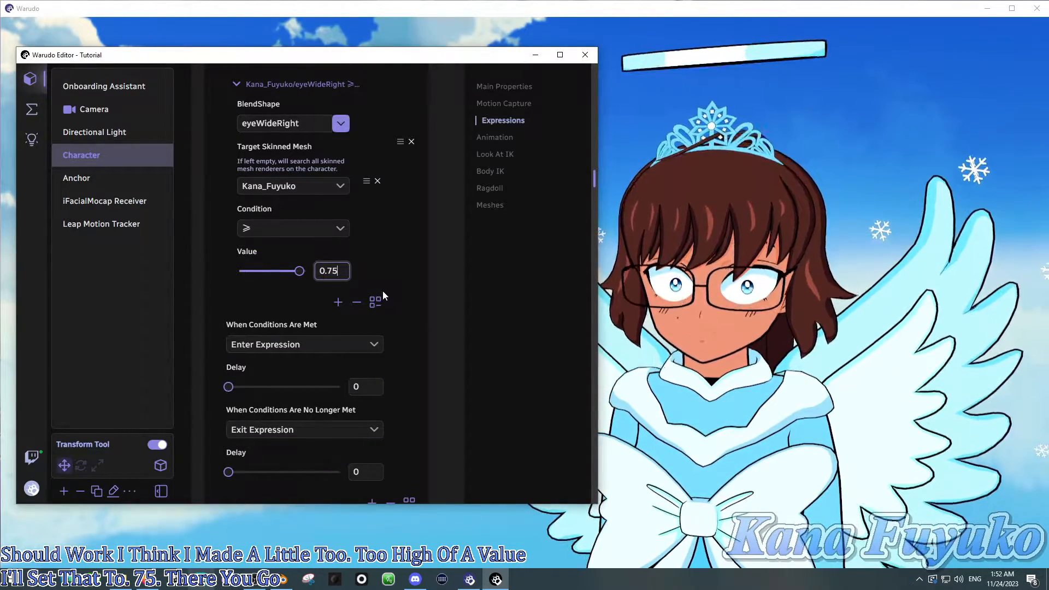